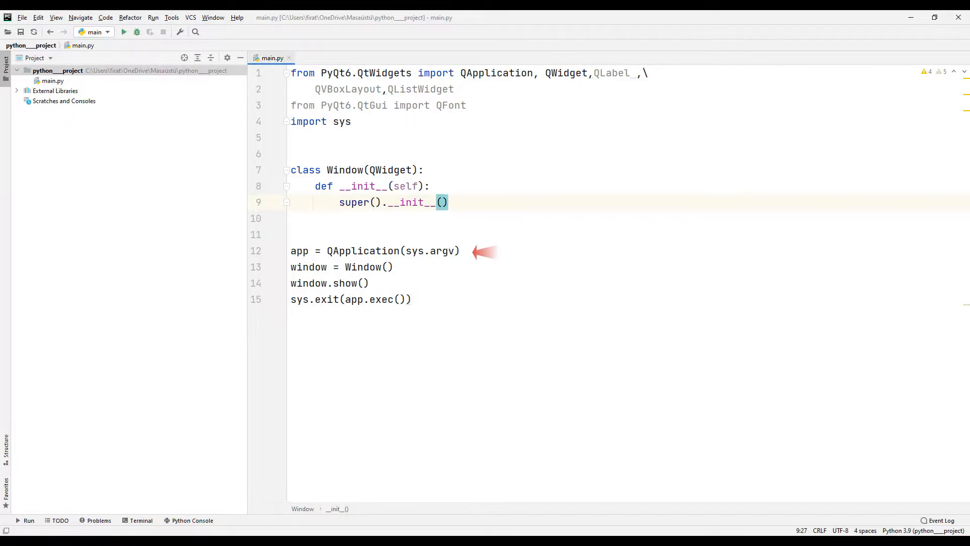
Preview the blank window, then set the window title to 'PyQt6 ListWidget'.
{"action": "left_click", "coordinate": [123, 31]}
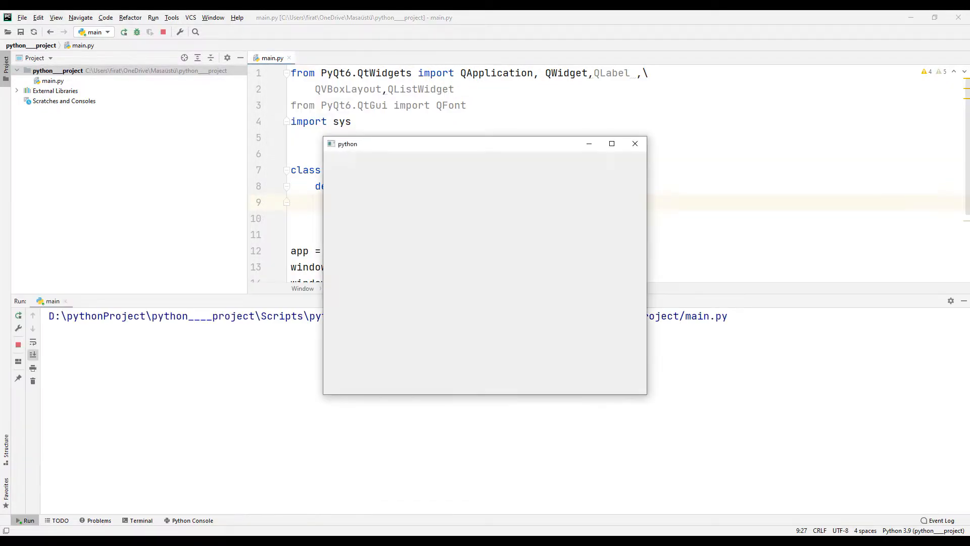
{"action": "left_click", "coordinate": [634, 144]}
{"action": "type", "text": "self"}
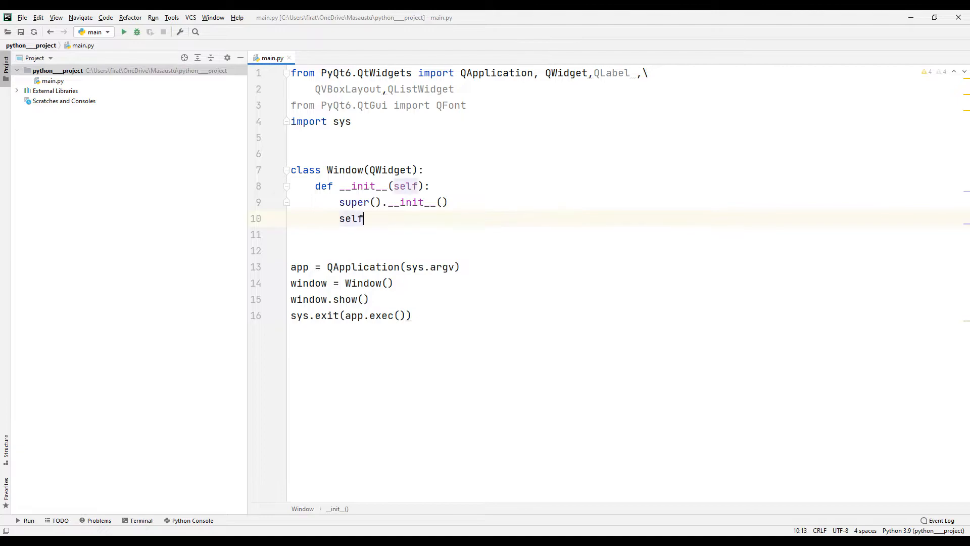
{"action": "type", "text": ".setwi"}
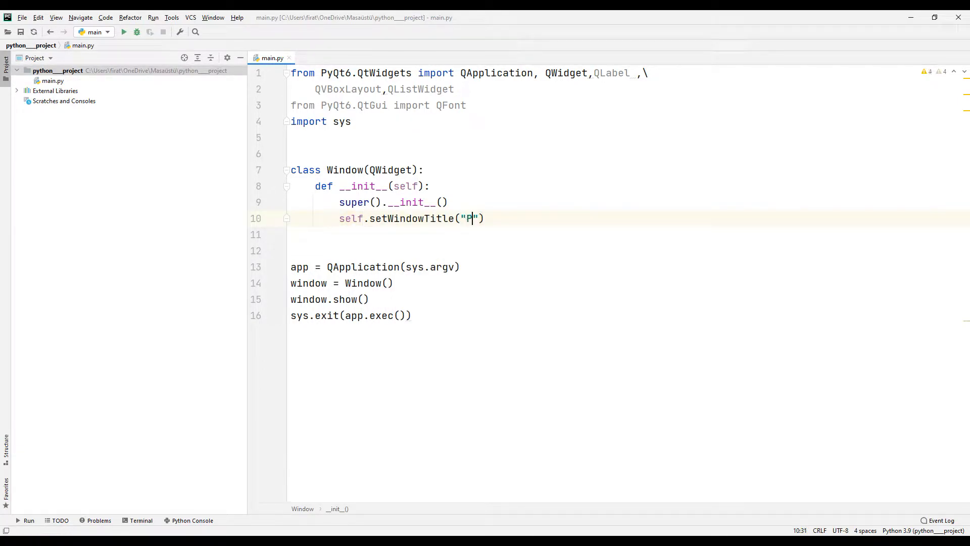
{"action": "type", "text": "yQt"}
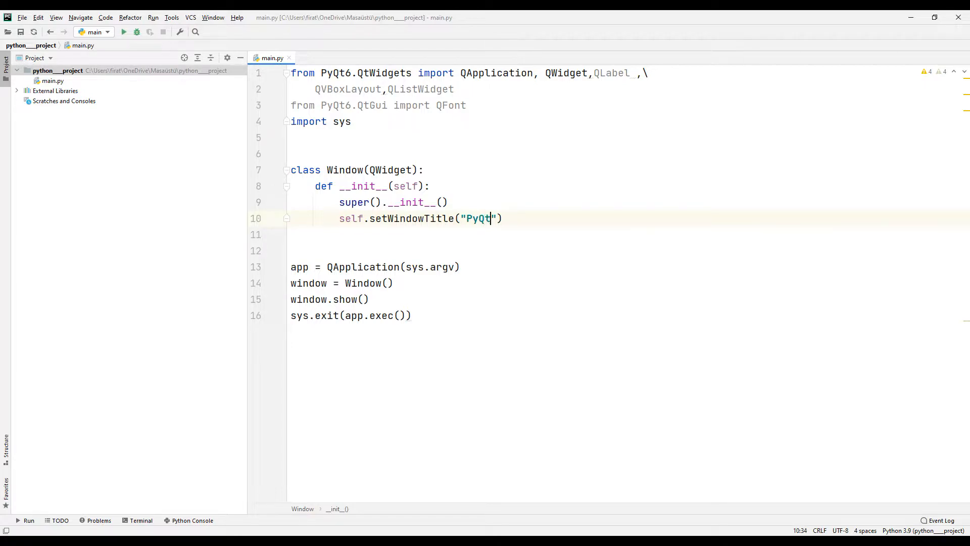
{"action": "type", "text": "List"}
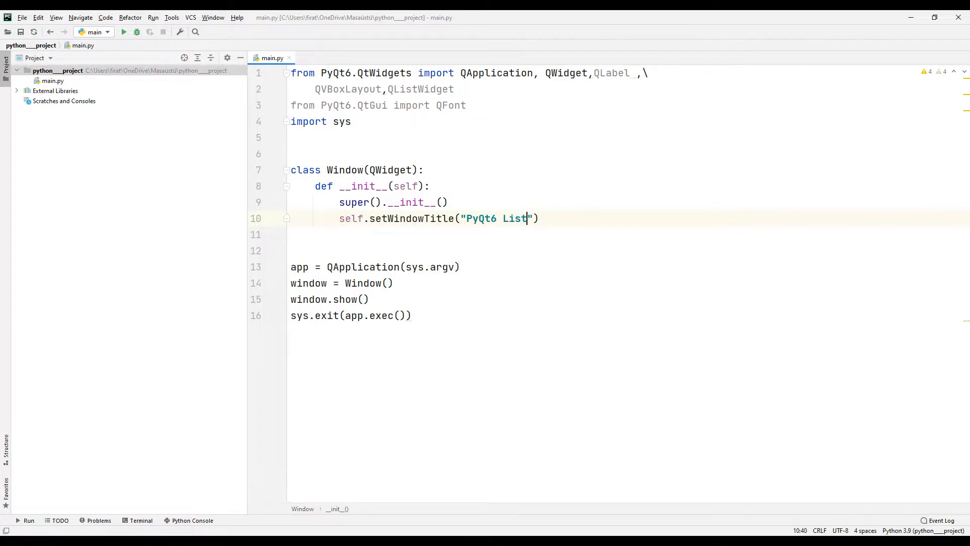
{"action": "type", "text": "Widget"}
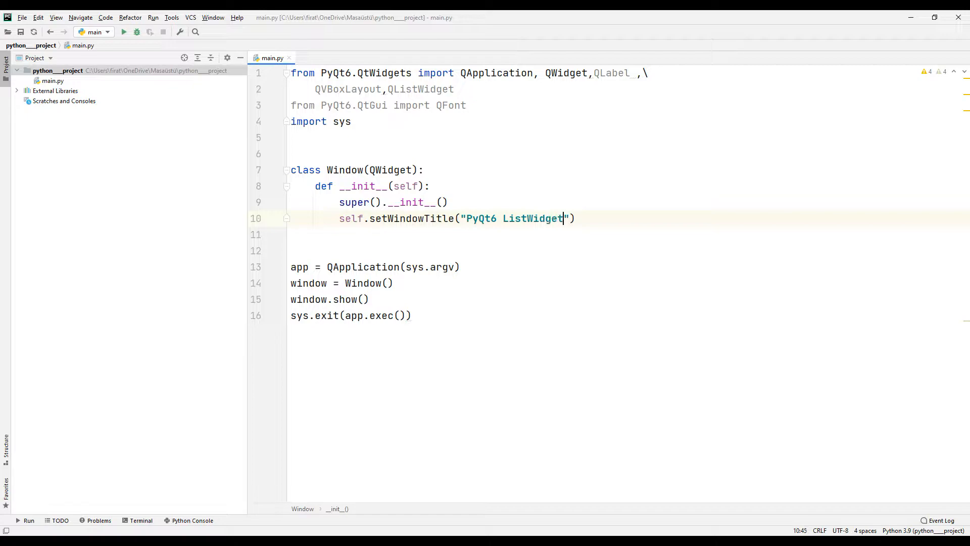
Set the window geometry to 500, 200, 500, 400 and begin the vbox layout line.
{"action": "type", "text": "s"}
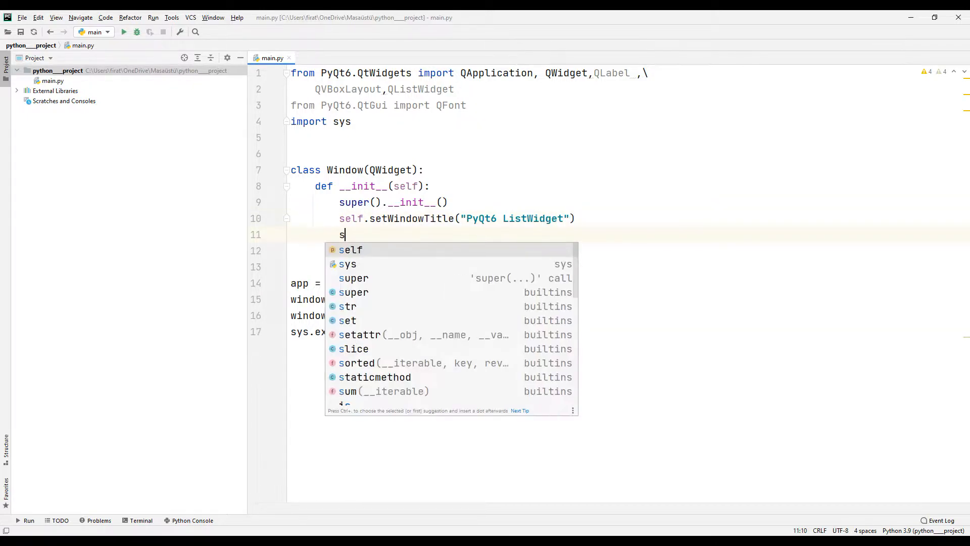
{"action": "type", "text": "elf.setGeometry(5"}
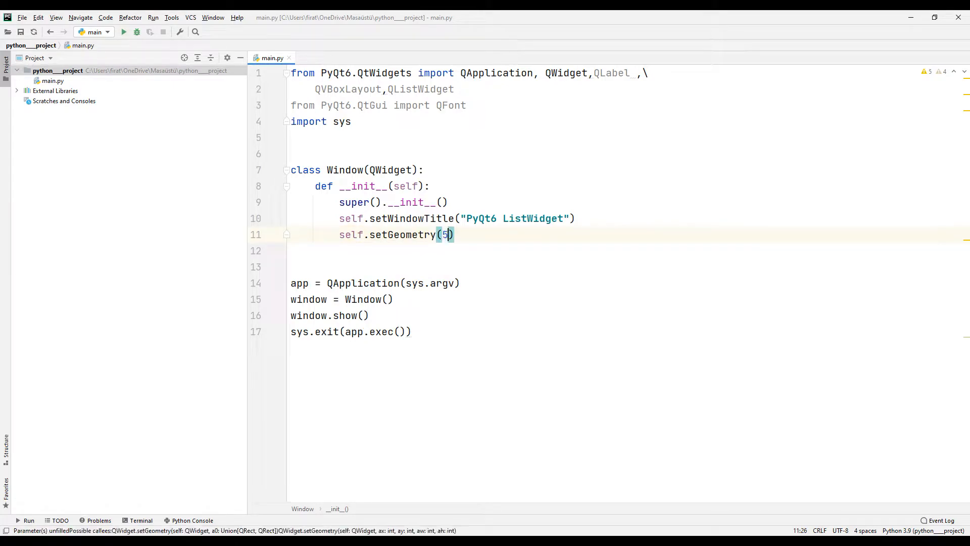
{"action": "type", "text": "00,200,"}
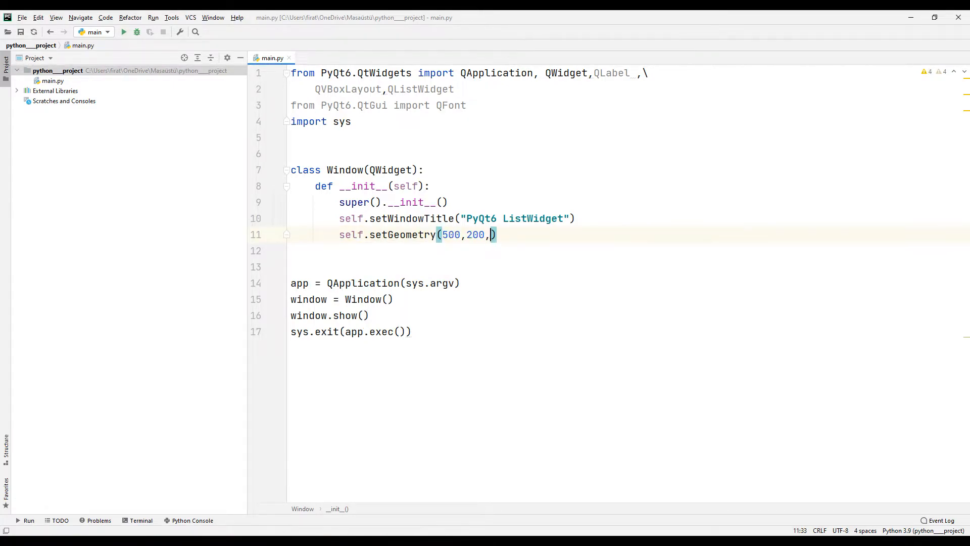
{"action": "type", "text": "500,40"}
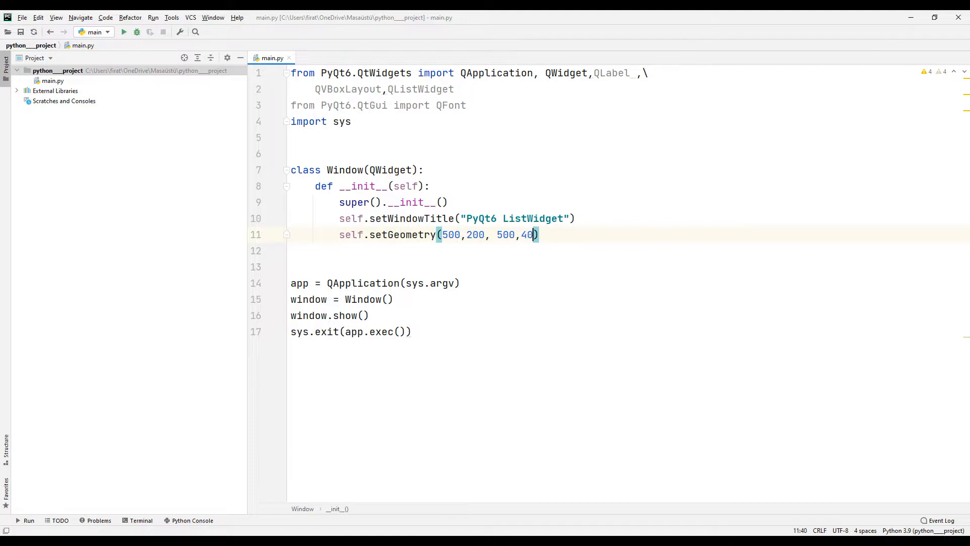
{"action": "type", "text": "0"}
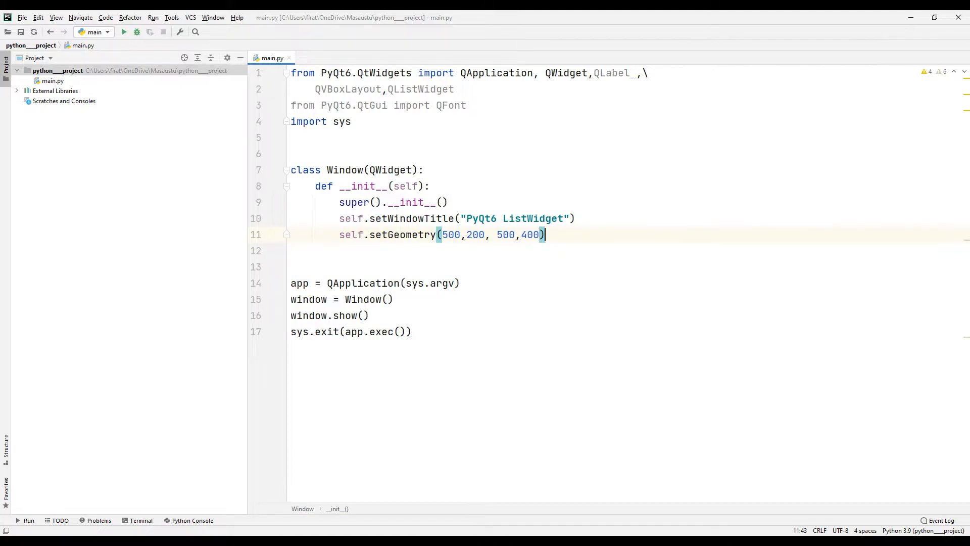
{"action": "type", "text": "vbox = QVBoxLayout("}
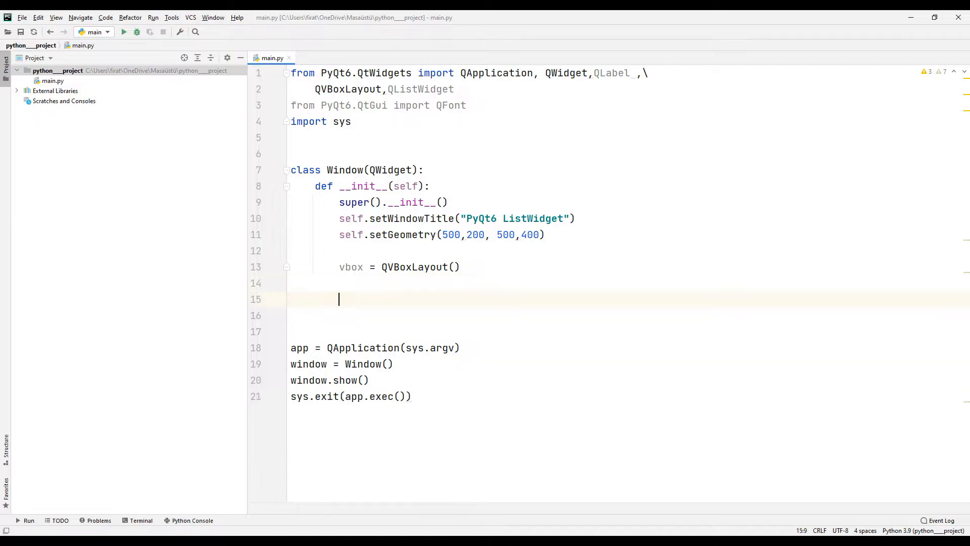
Create self.list_widget as a QListWidget and start an insertItem call at index 0.
{"action": "type", "text": "self."}
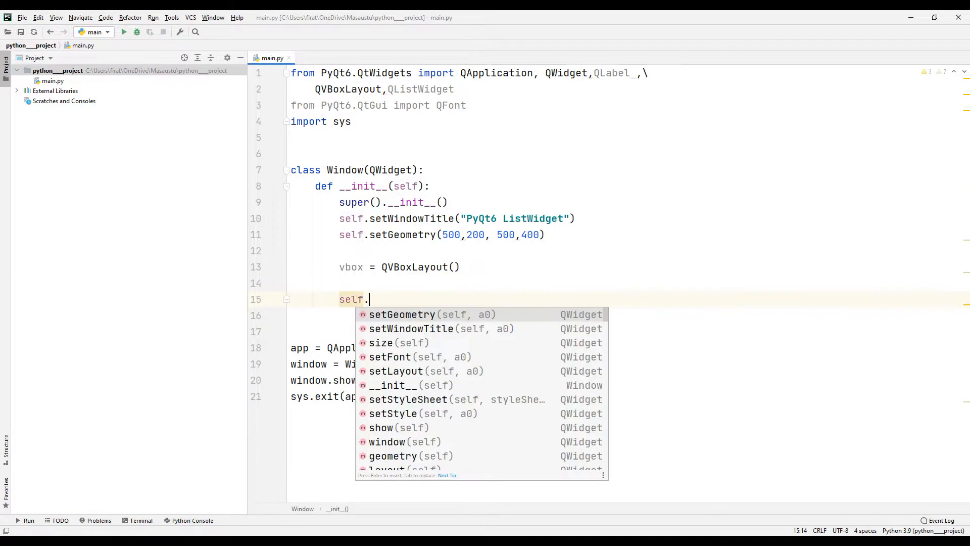
{"action": "type", "text": "list_widget = QL"}
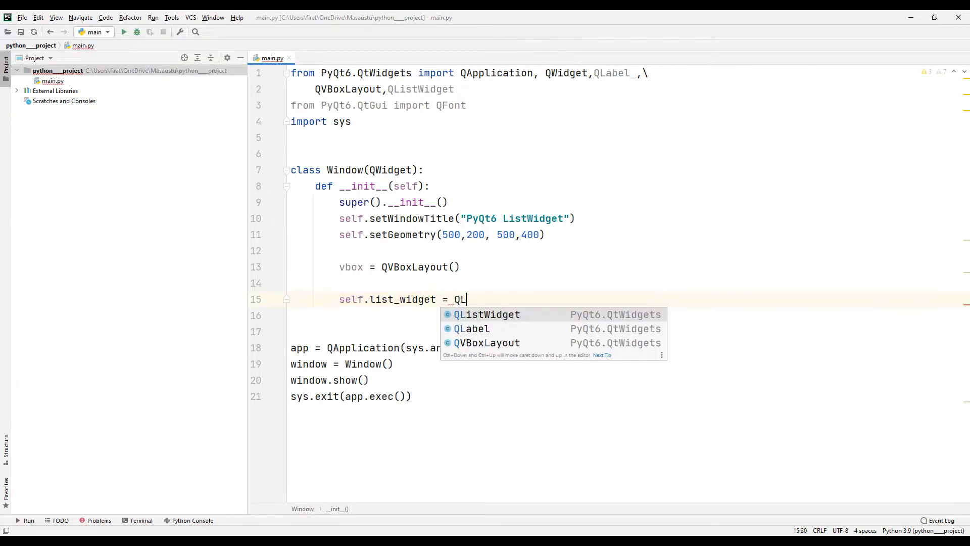
{"action": "left_click", "coordinate": [486, 314]}
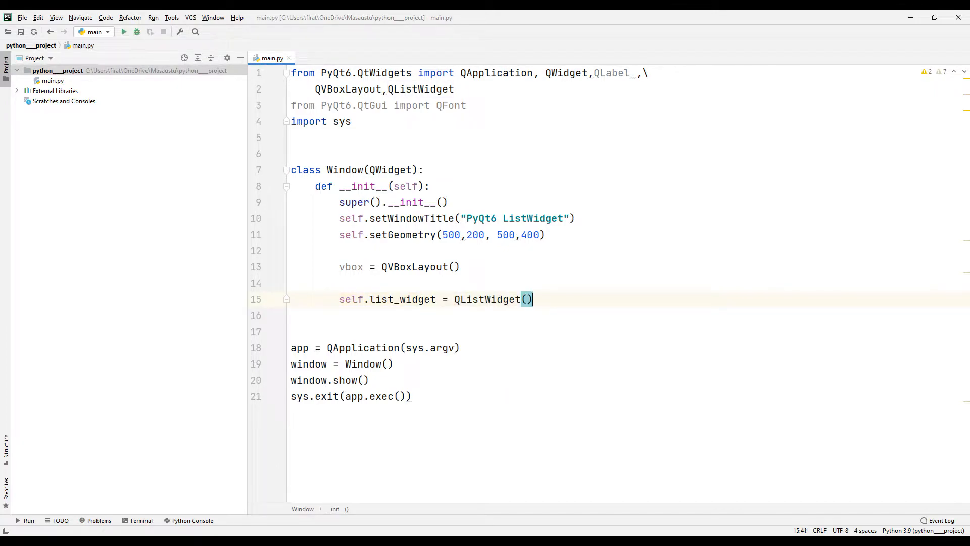
{"action": "type", "text": "sel"}
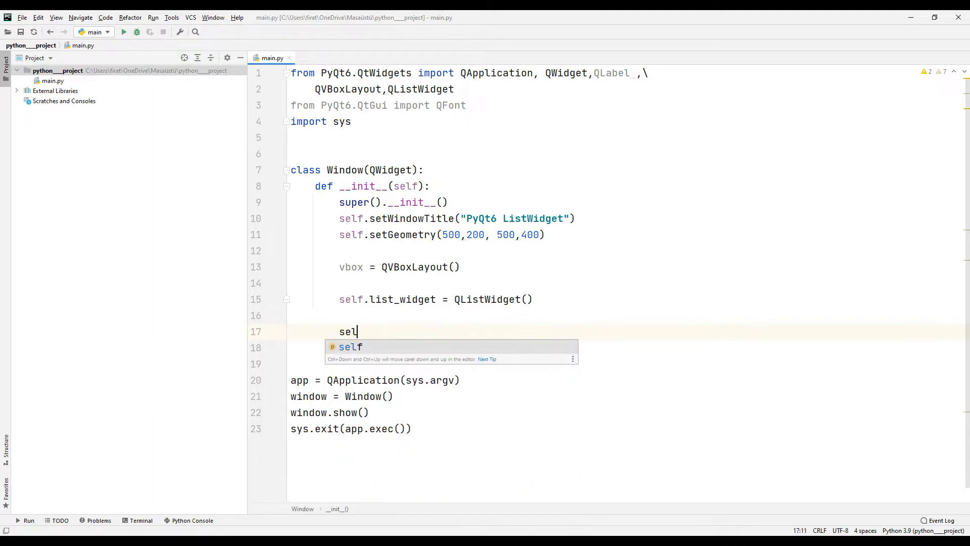
{"action": "type", "text": ".list_widget.i"}
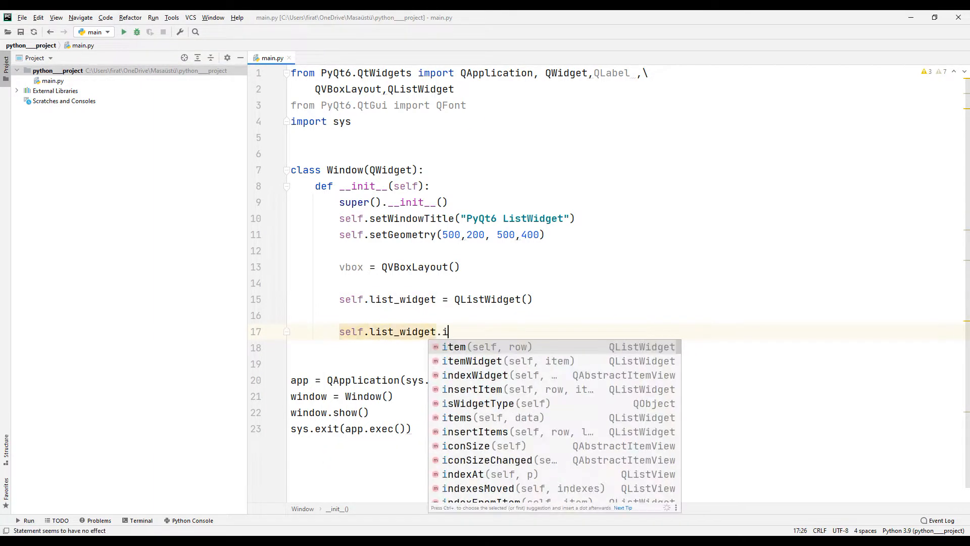
{"action": "left_click", "coordinate": [472, 389]}
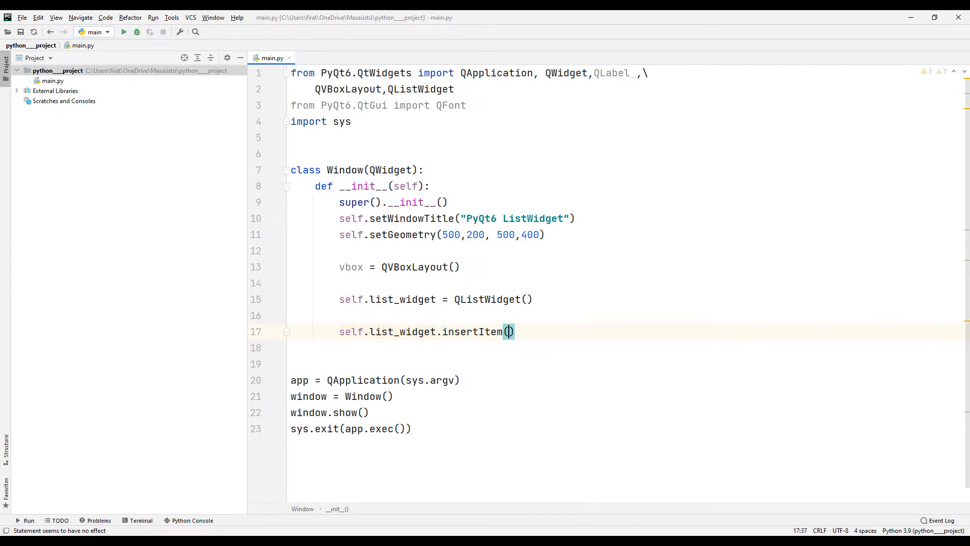
{"action": "type", "text": "0, \"PyQ"}
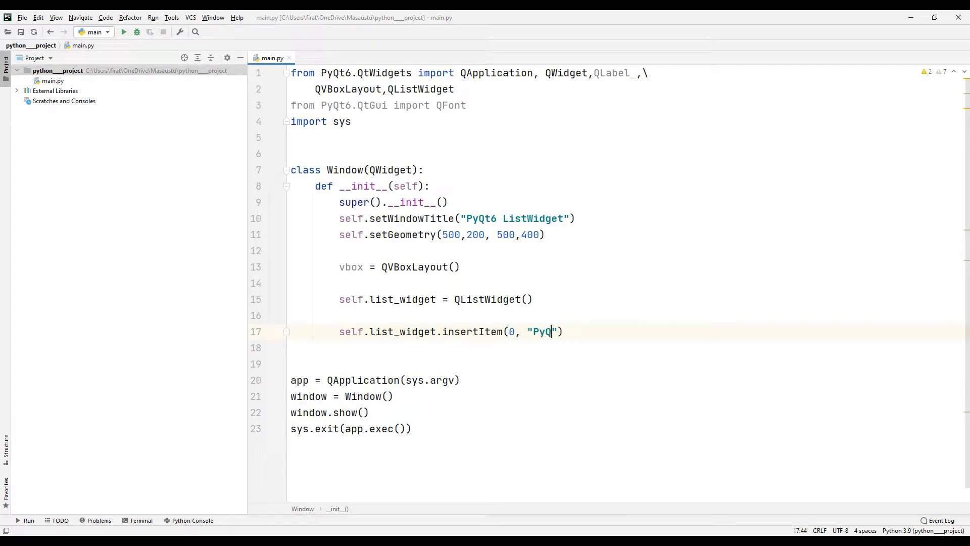
Insert PyQt6, Tkinter and Kivy into the list at indexes 0, 1 and 2.
{"action": "type", "text": "t6"}
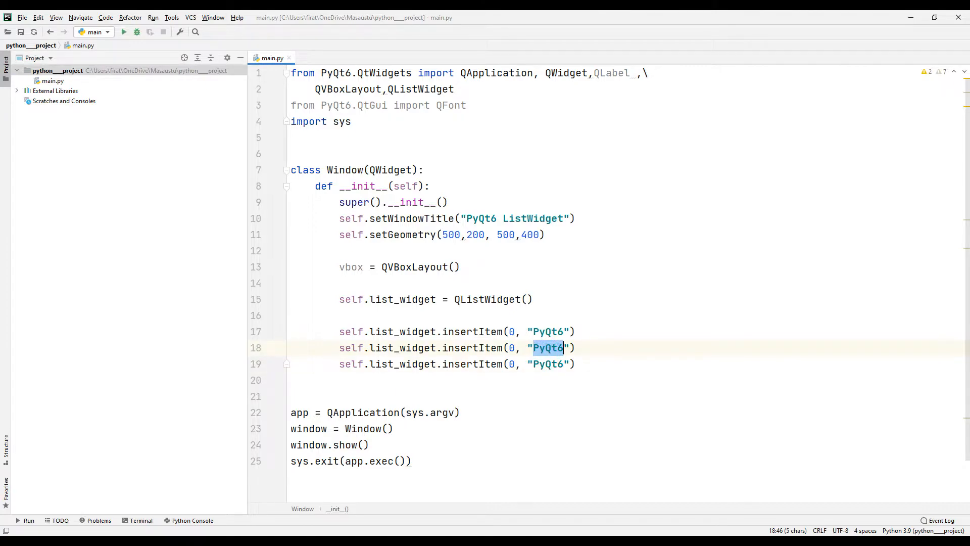
{"action": "type", "text": "Tk"}
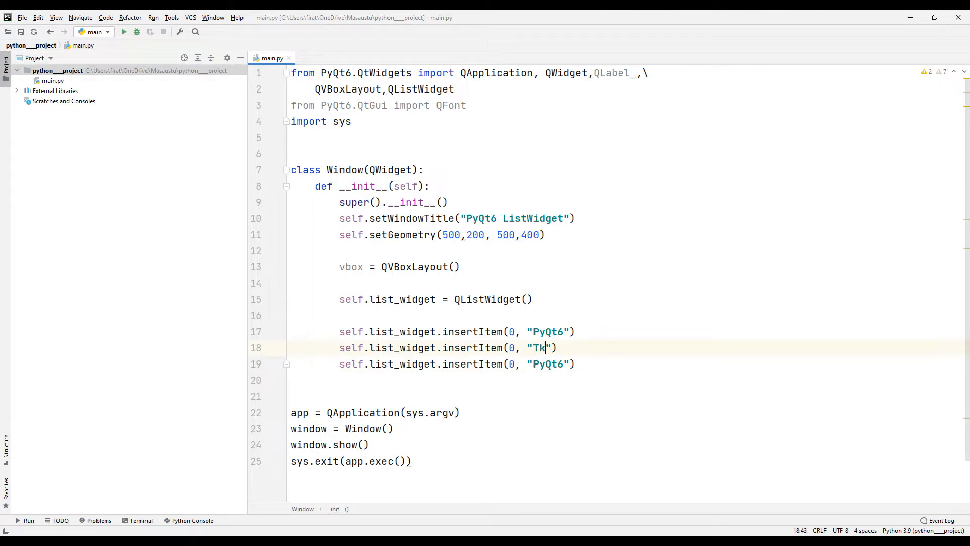
{"action": "type", "text": "inter"}
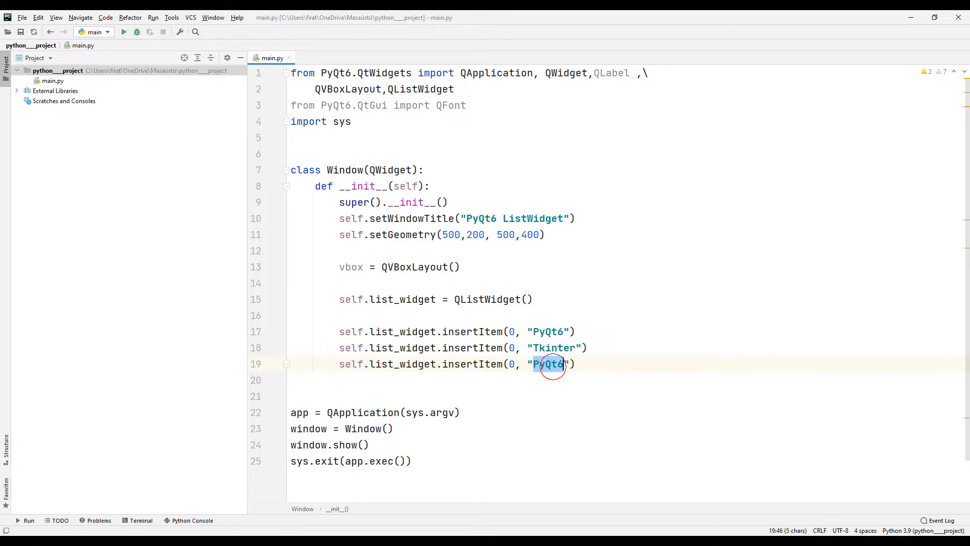
{"action": "type", "text": "Ki"}
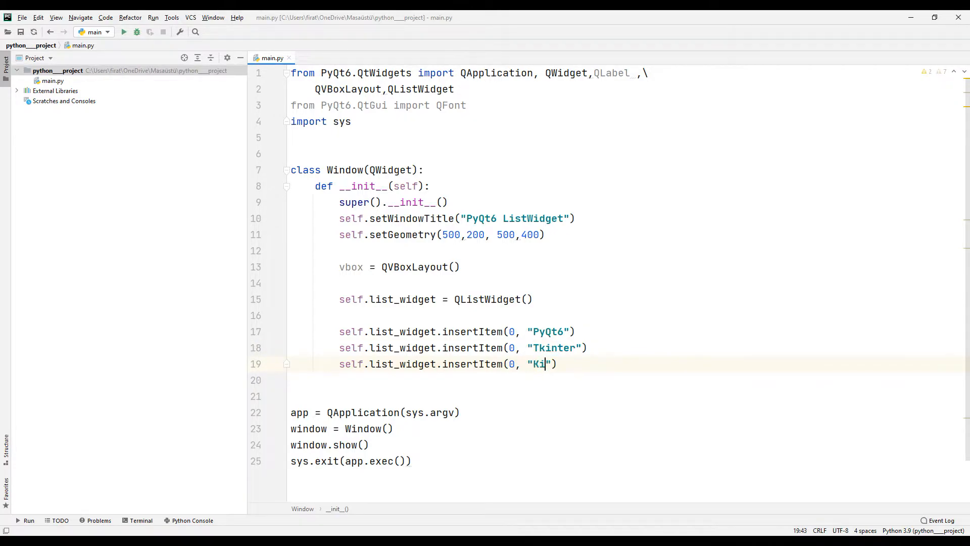
{"action": "type", "text": "vy"}
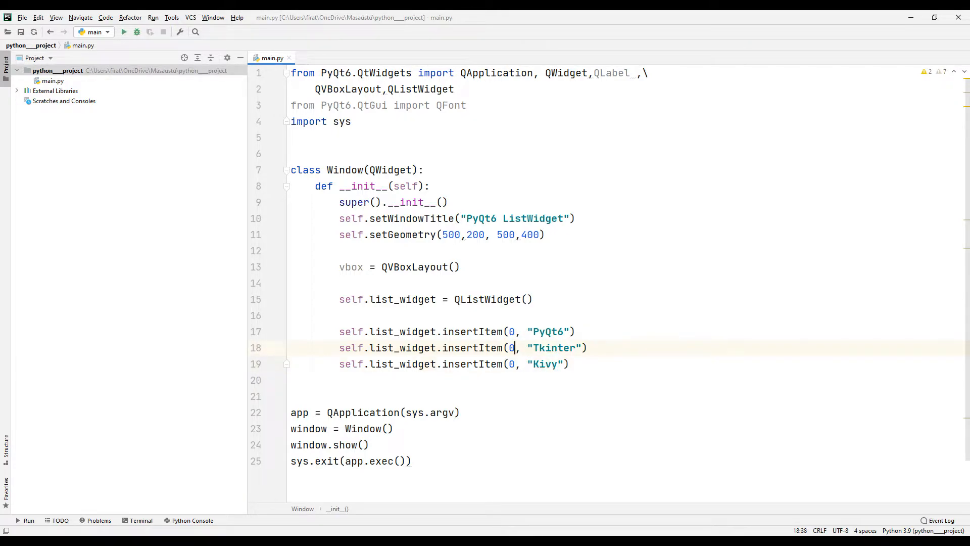
{"action": "type", "text": "1"}
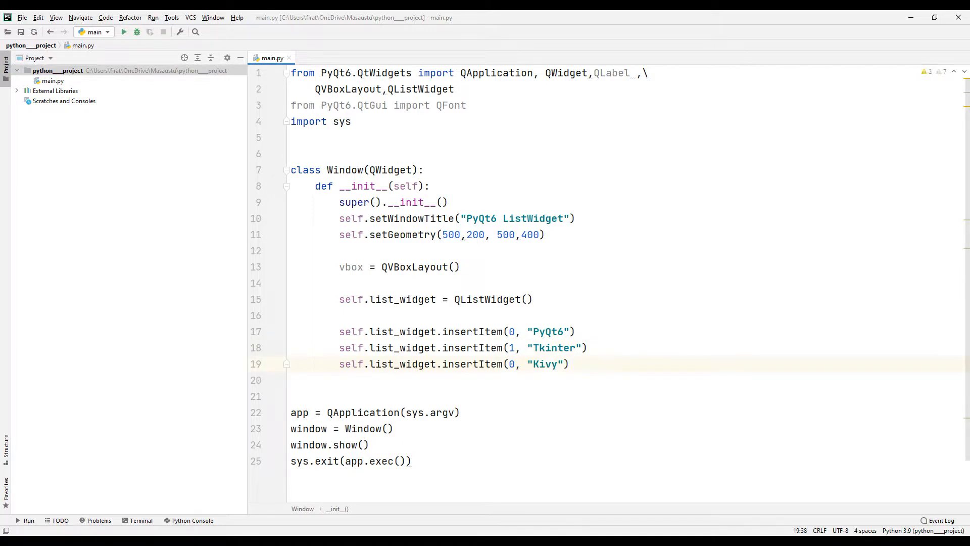
{"action": "type", "text": "2"}
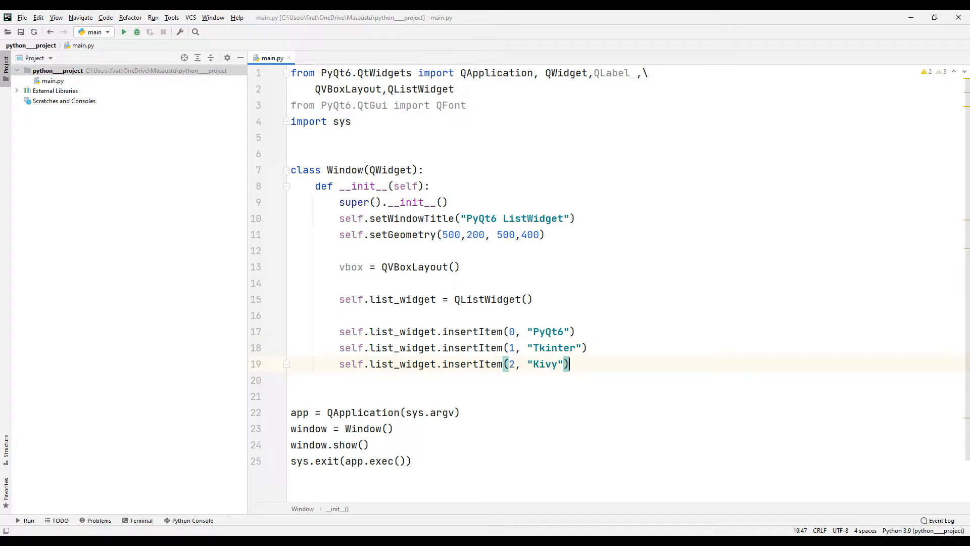
Add self.list_widget to vbox and pass vbox to self.setLayout.
{"action": "type", "text": "vbox"}
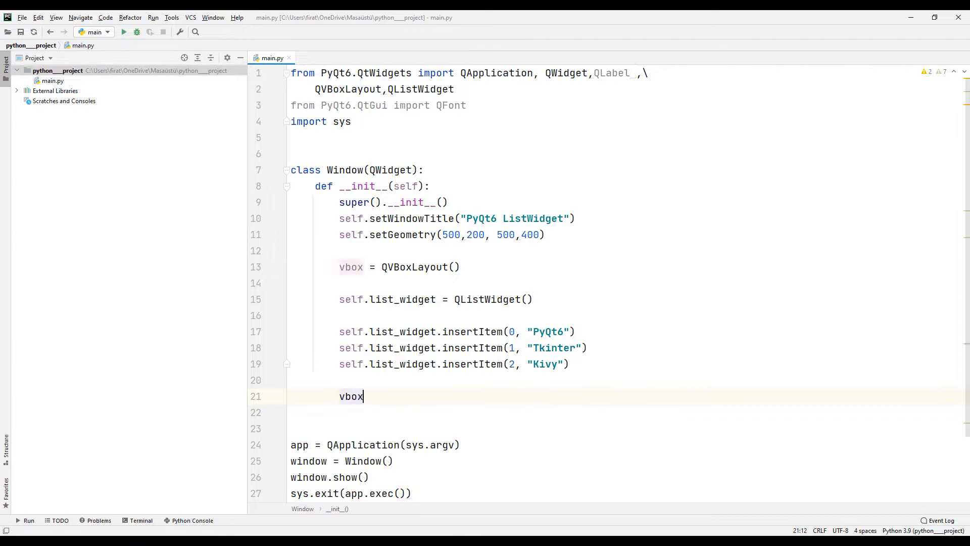
{"action": "type", "text": ".addwi"}
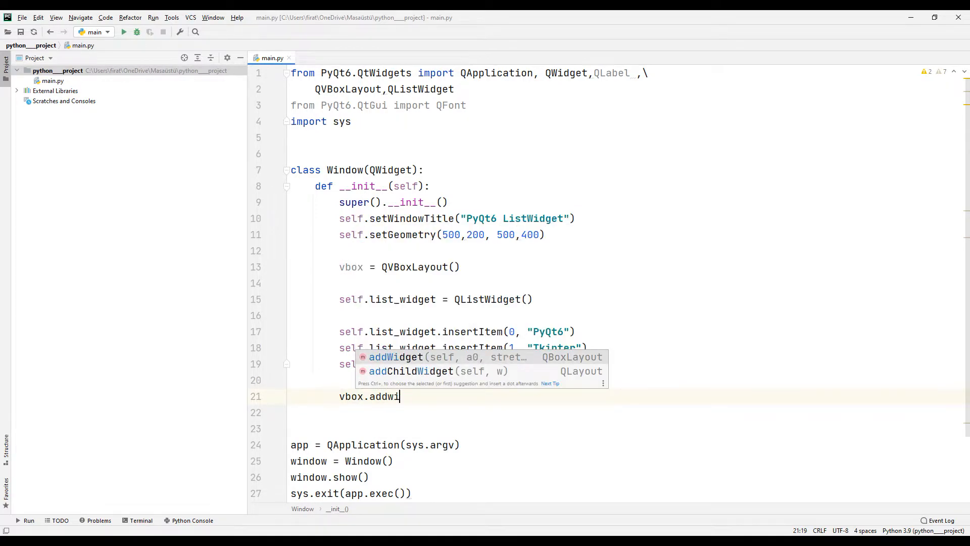
{"action": "type", "text": "Widget(self.list_widget"}
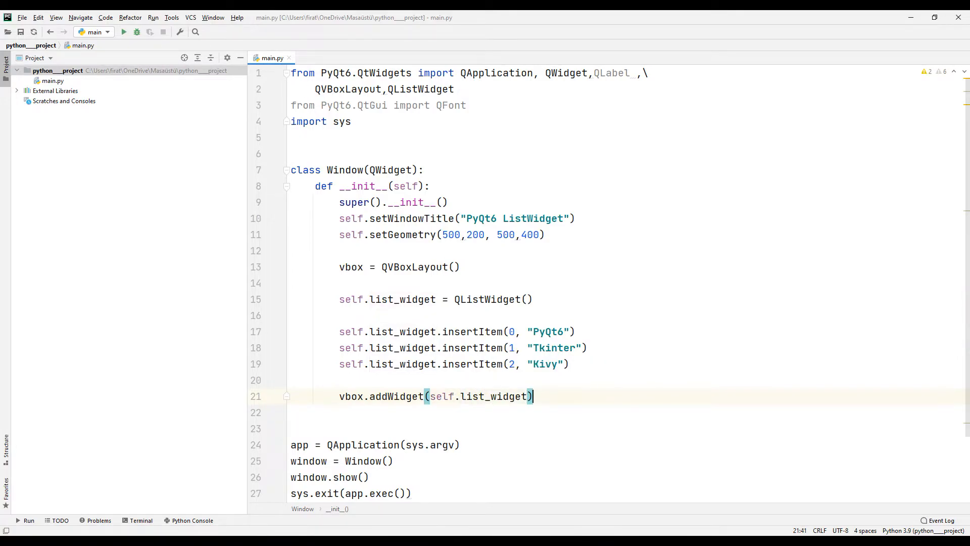
{"action": "type", "text": "self"}
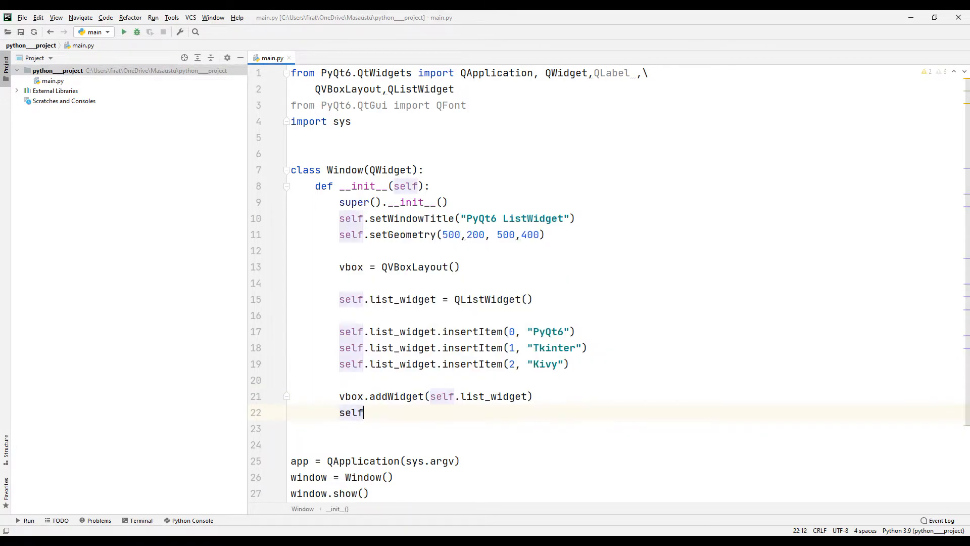
{"action": "type", "text": ".setLayout("}
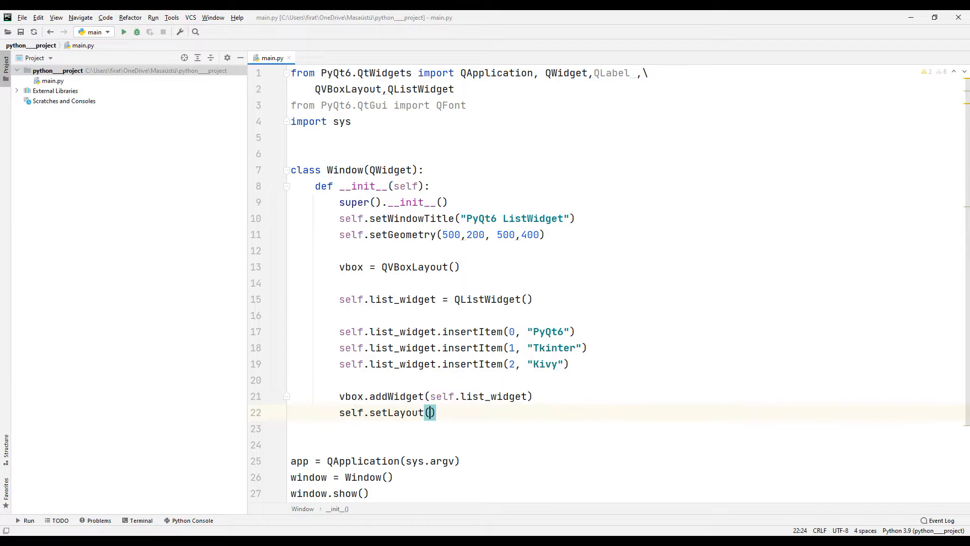
{"action": "type", "text": "vbo"}
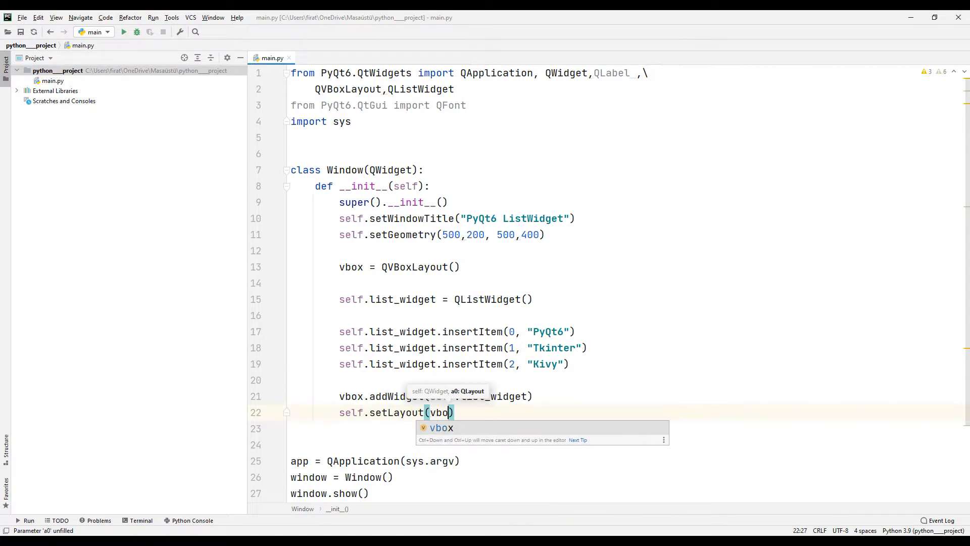
Run main.py from the tab menu and select Tkinter in the list window.
{"action": "right_click", "coordinate": [271, 58]}
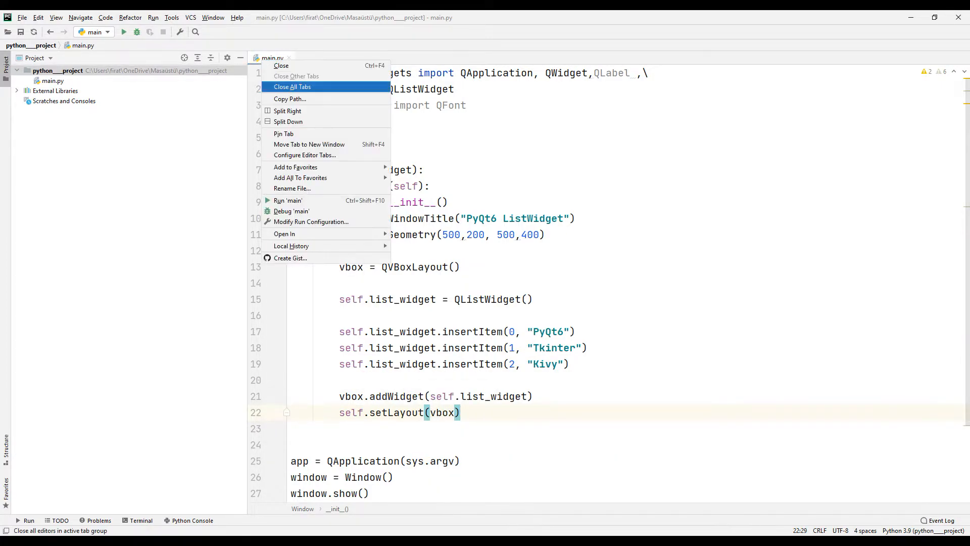
{"action": "left_click", "coordinate": [287, 200]}
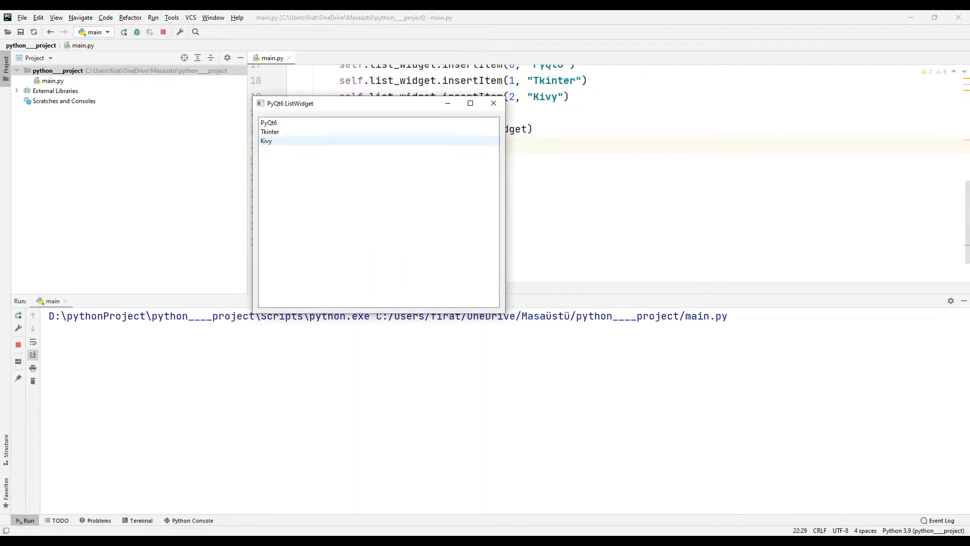
{"action": "left_click", "coordinate": [270, 132]}
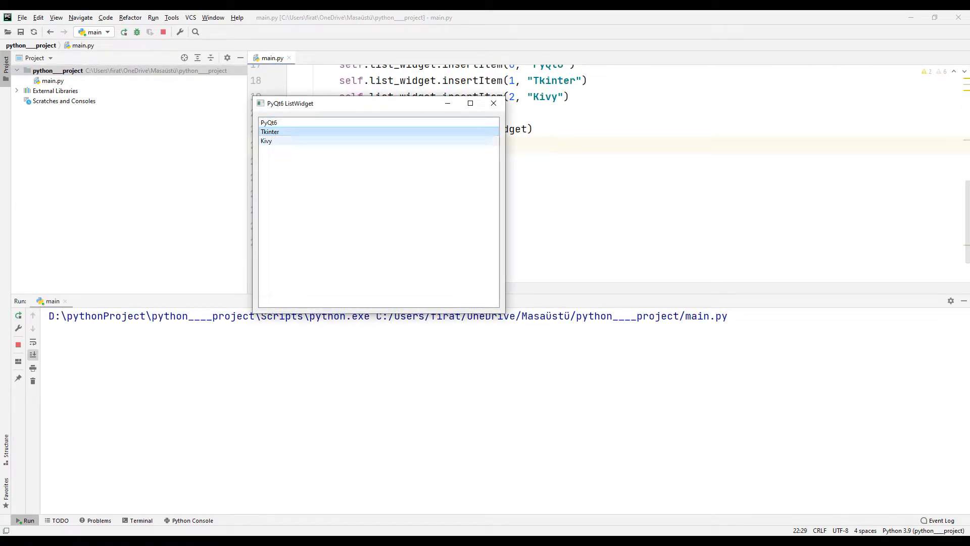
{"action": "left_click", "coordinate": [494, 103]}
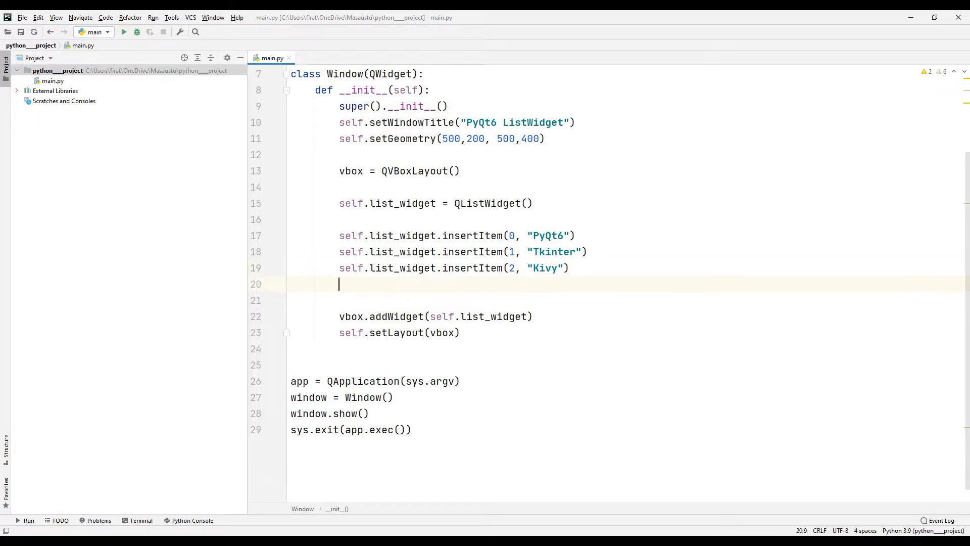
Style the list widget with 'background-color:green' via setStyleSheet.
{"action": "type", "text": "self."}
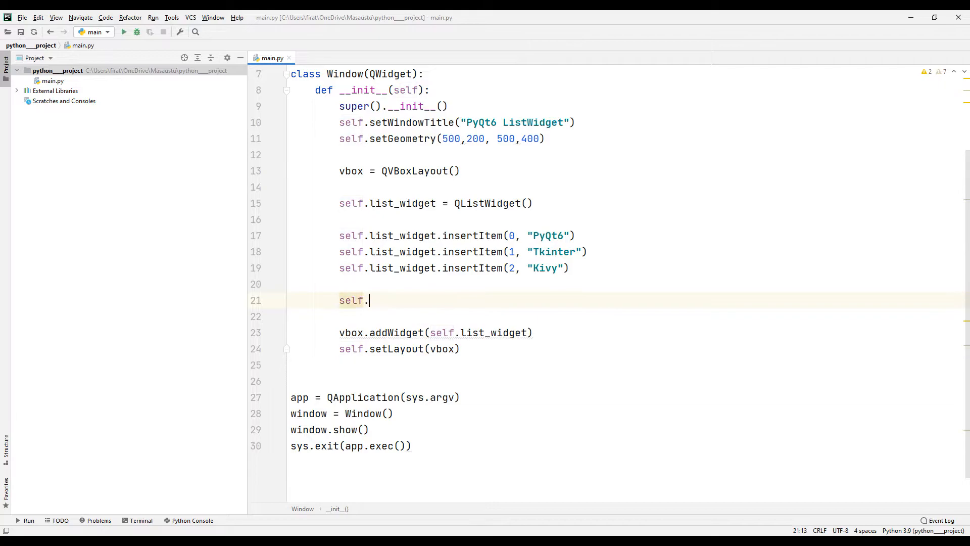
{"action": "type", "text": "List_widget"}
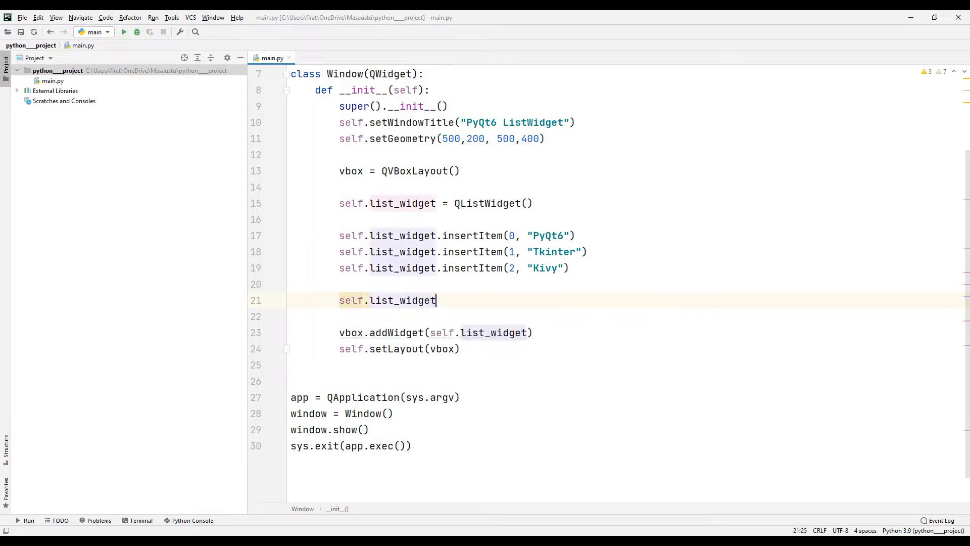
{"action": "type", "text": ".setstyl"}
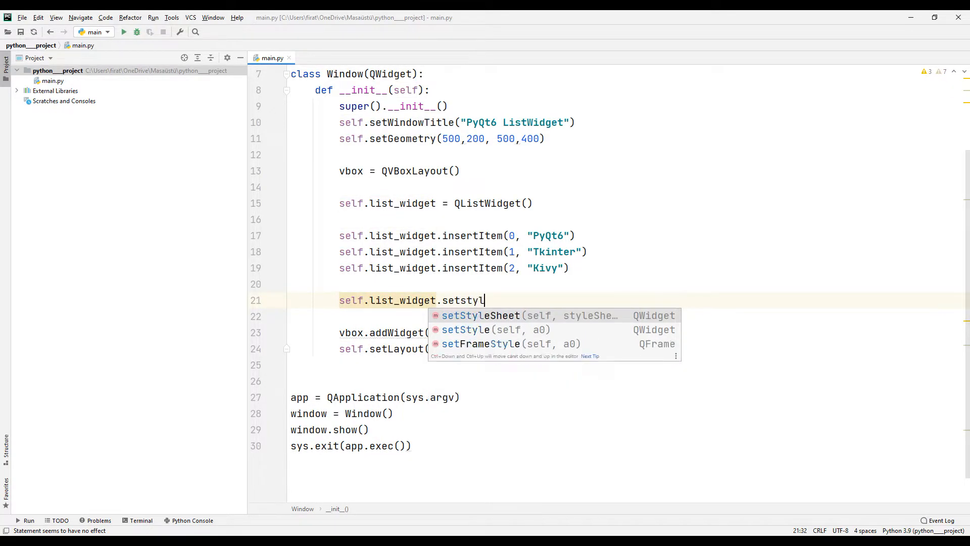
{"action": "left_click", "coordinate": [480, 314]}
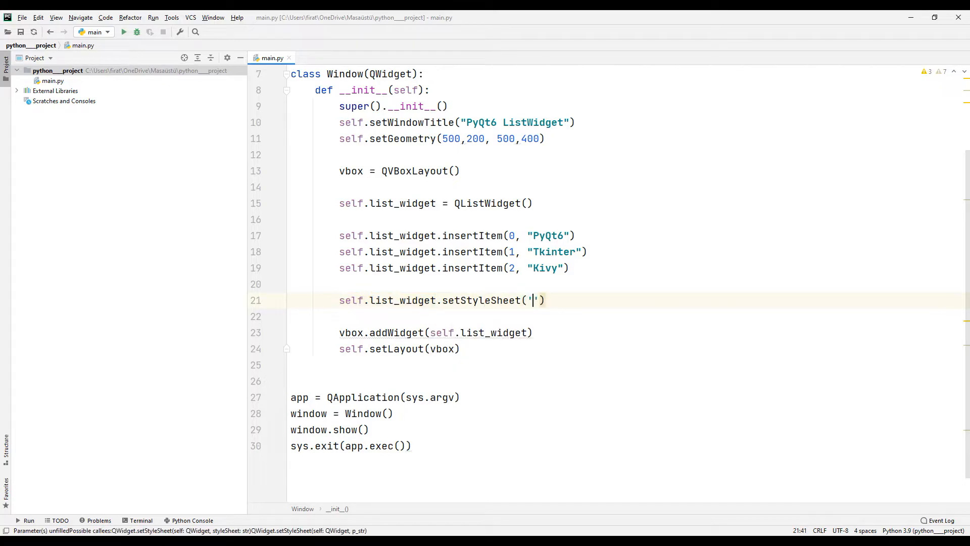
{"action": "type", "text": "backgro"}
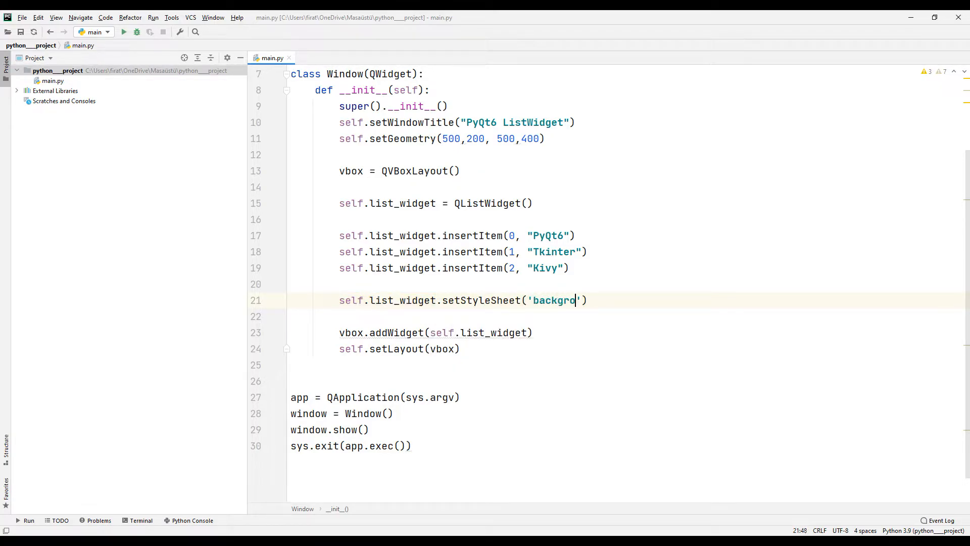
{"action": "type", "text": "und-col"}
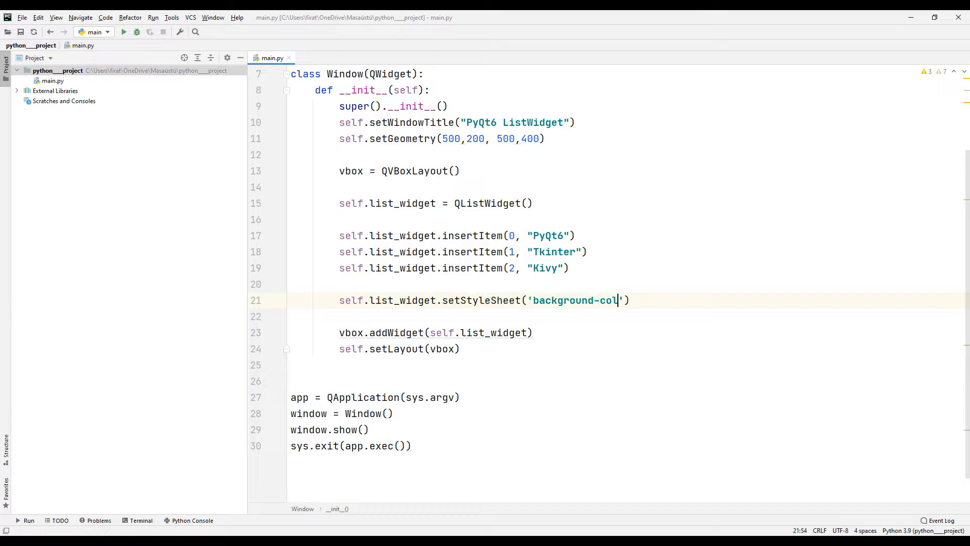
{"action": "type", "text": "or:green"}
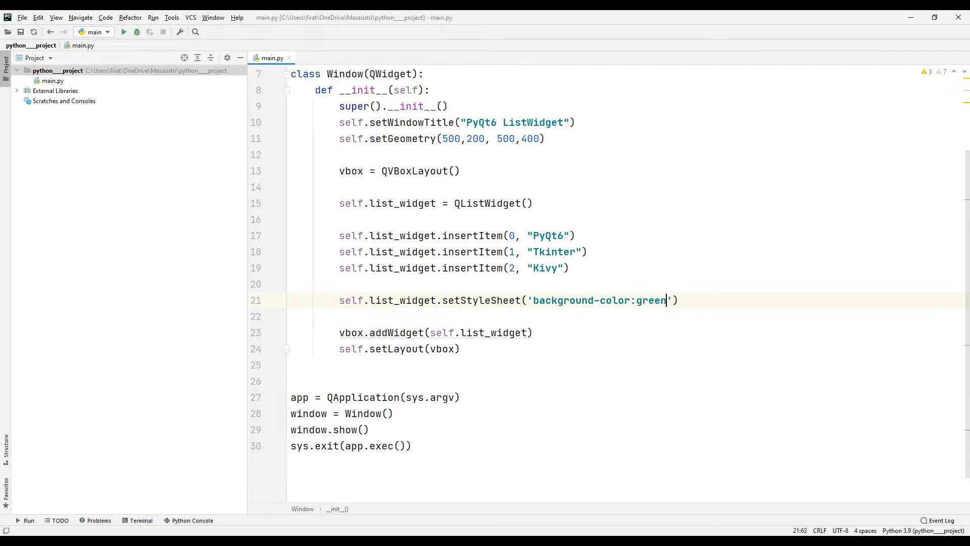
Connect the list widget's clicked signal to self.item_clicked.
{"action": "type", "text": "s"}
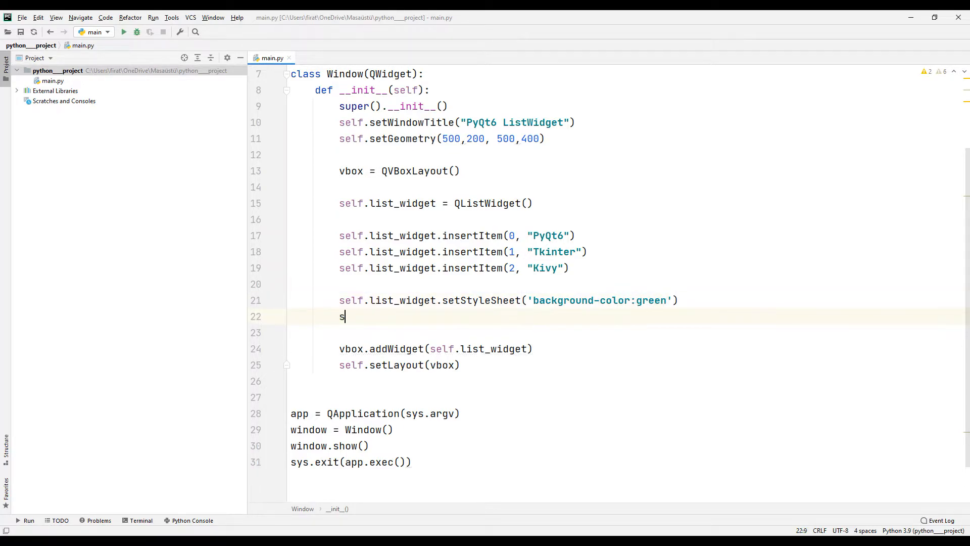
{"action": "type", "text": "elf.l"}
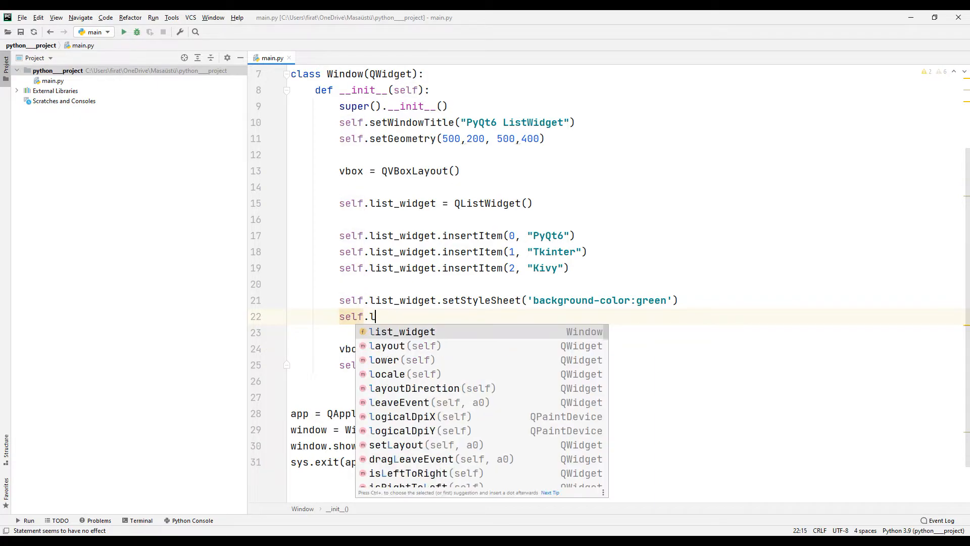
{"action": "type", "text": "ist_widget.clicked.connect(sel"}
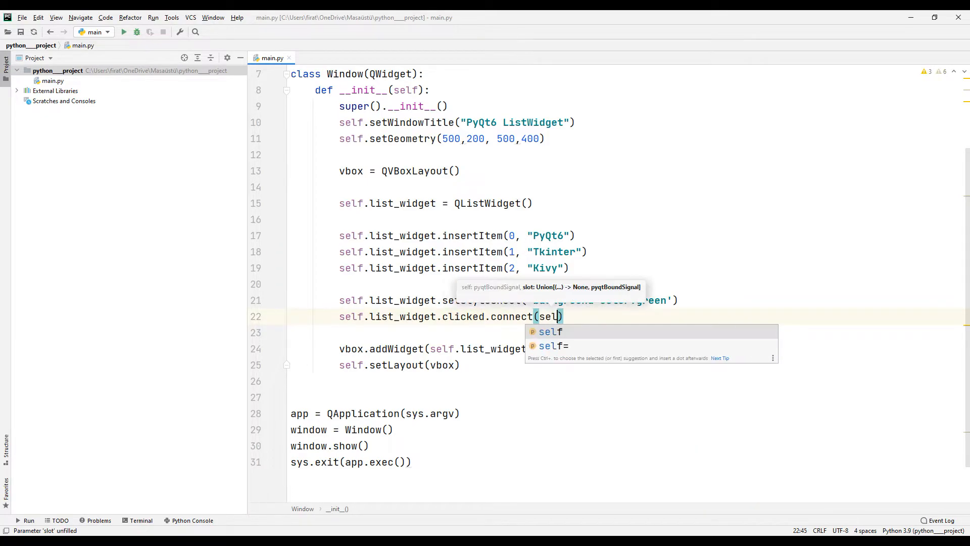
{"action": "type", "text": ".item"}
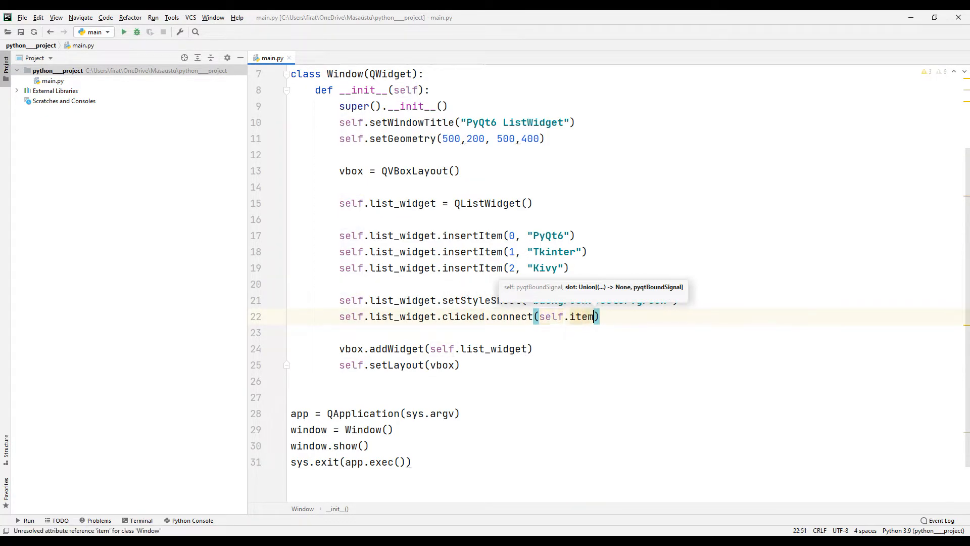
{"action": "type", "text": "_clicked"}
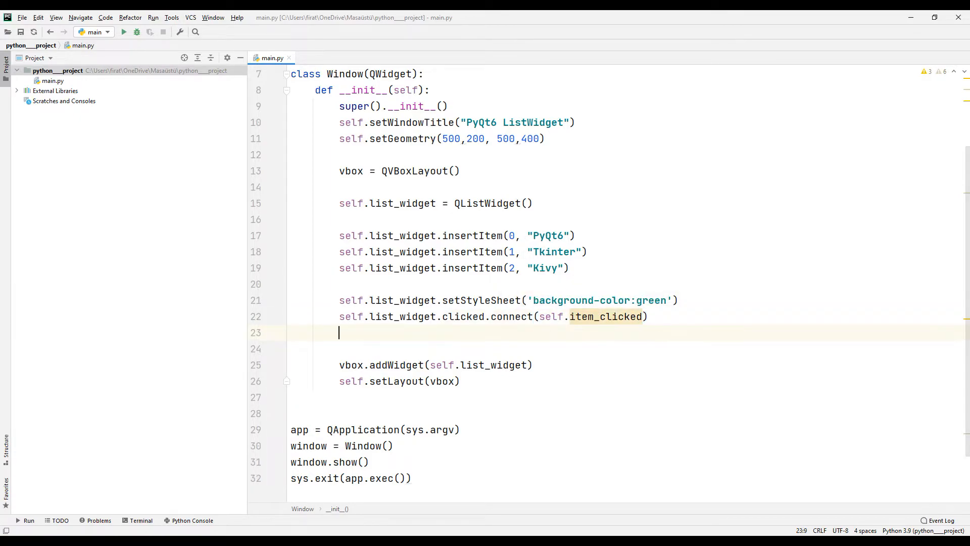
Create an empty QLabel as self.label.
{"action": "type", "text": "self."}
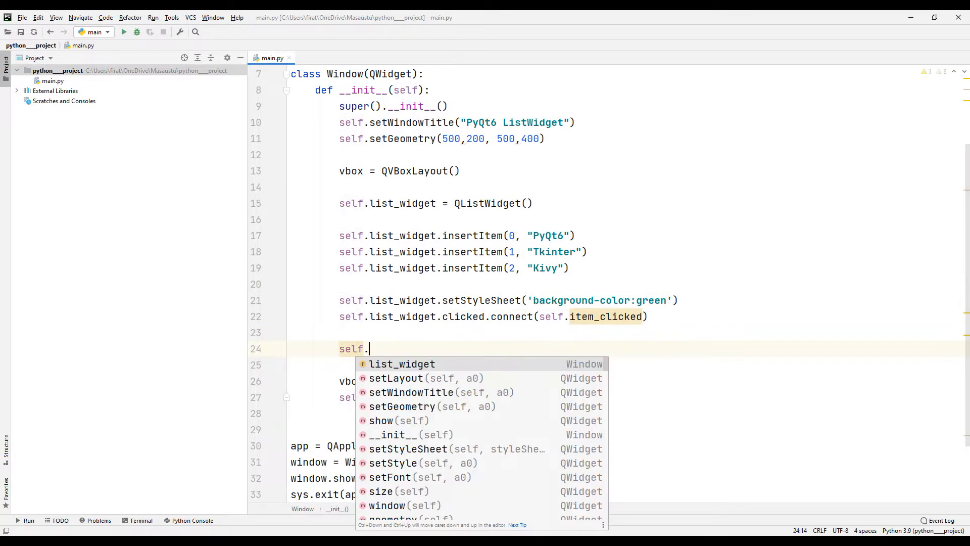
{"action": "type", "text": "label ="}
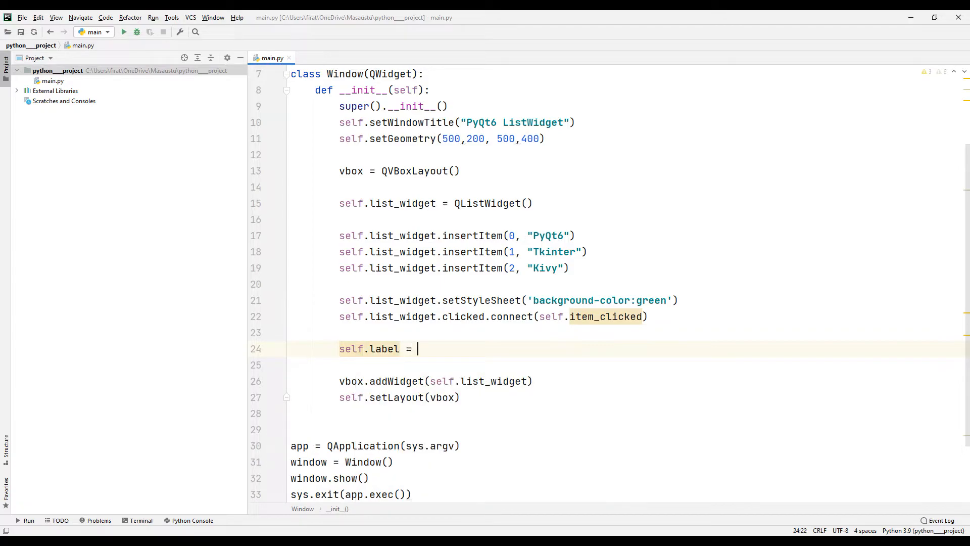
{"action": "type", "text": "QLabel()"}
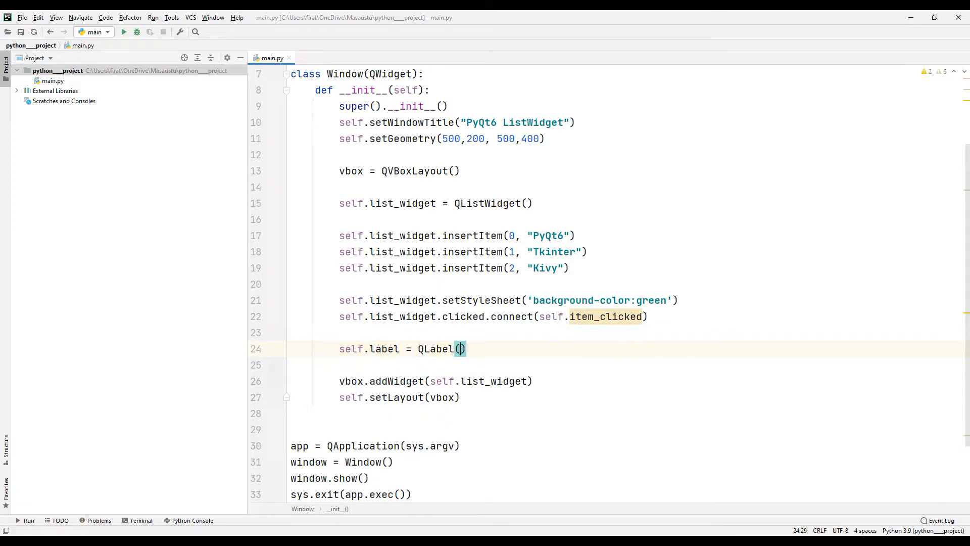
{"action": "type", "text": "\"\""}
{"action": "left_click", "coordinate": [625, 365]}
{"action": "type", "text": "self."}
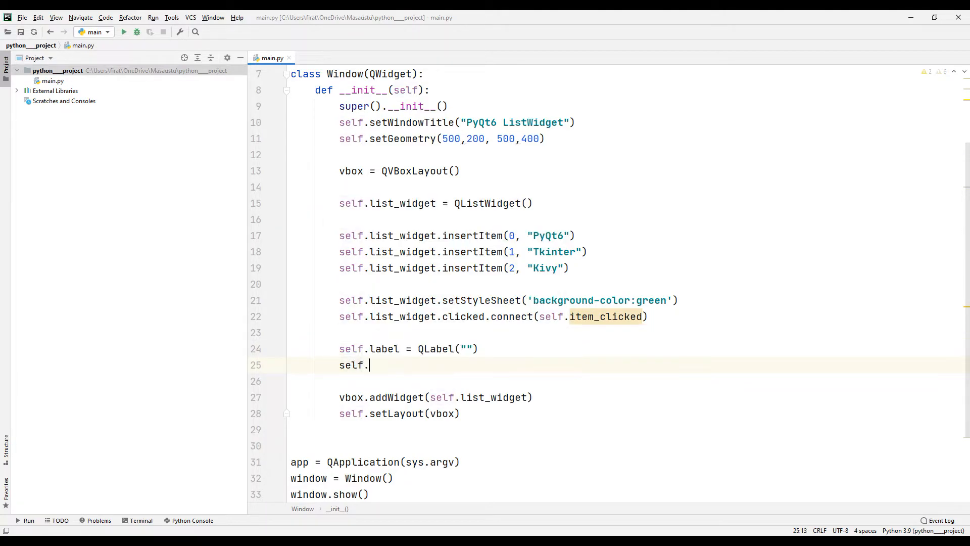
Give the list widget a Sanserif QFont.
{"action": "type", "text": "list_widget"}
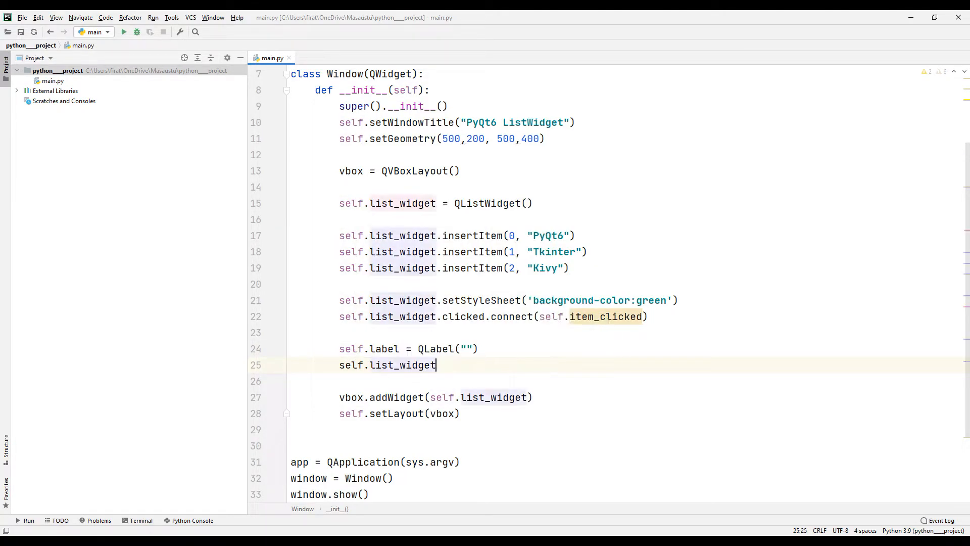
{"action": "type", "text": ".setfo"}
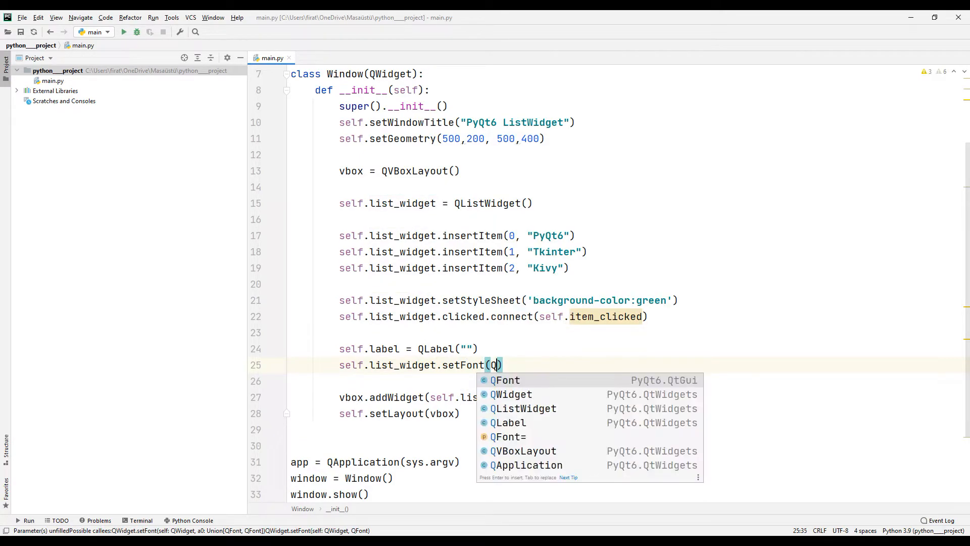
{"action": "left_click", "coordinate": [505, 379]}
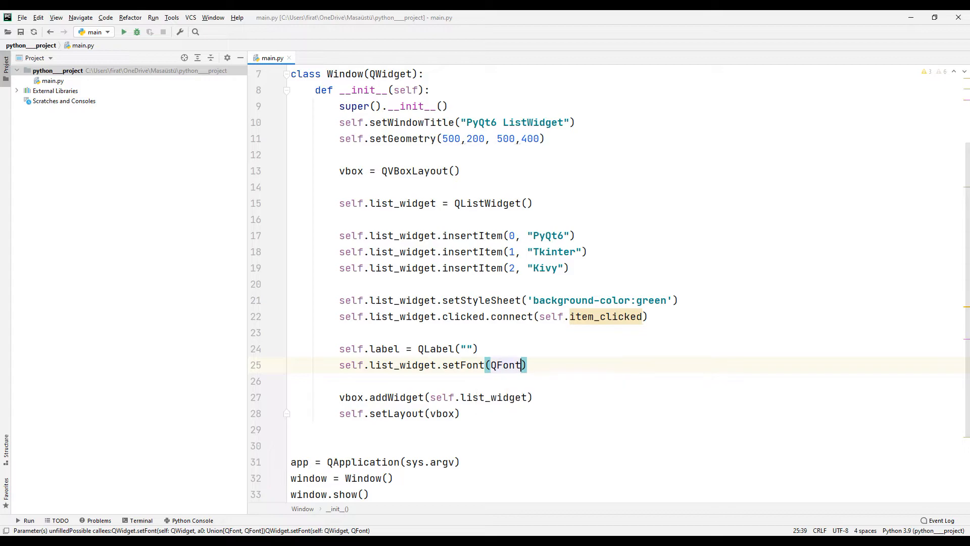
{"action": "type", "text": "(\"\")"}
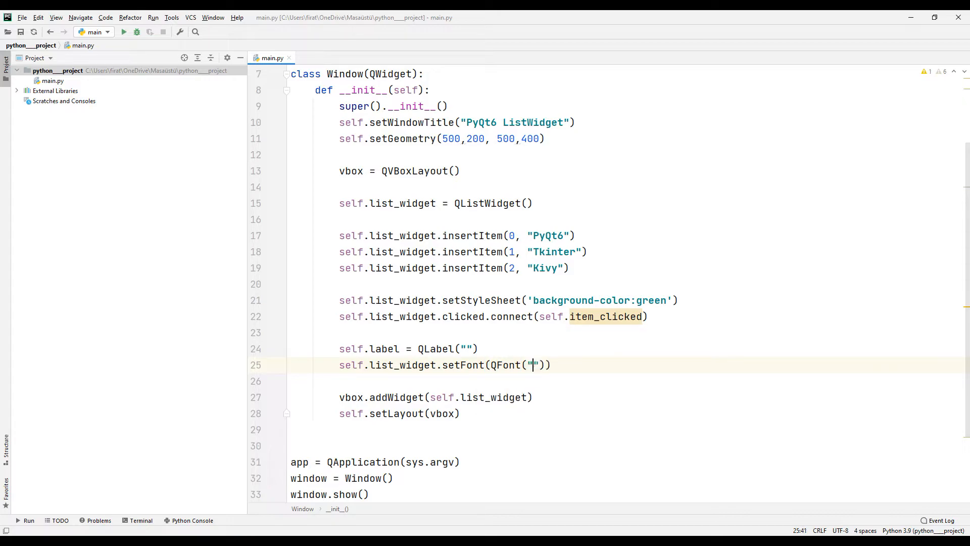
{"action": "type", "text": "Sanserif"}
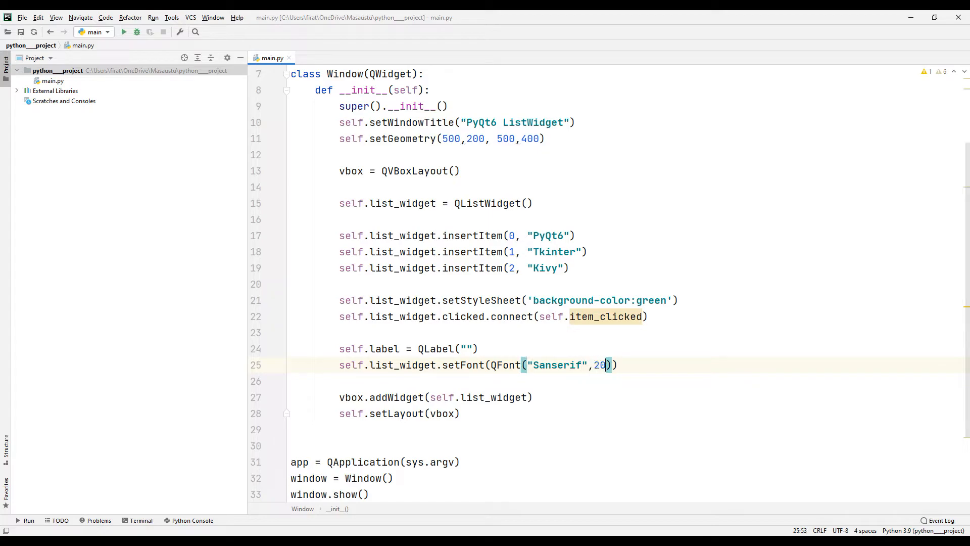
{"action": "key", "text": "Return"}
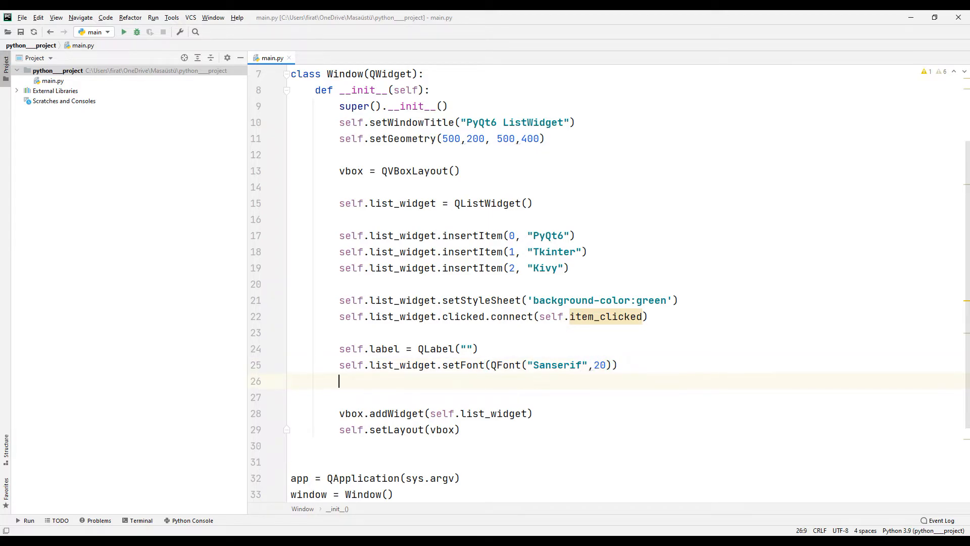
Set the window font to Sanserif 20 and its text colour to black.
{"action": "type", "text": "self.setFont("}
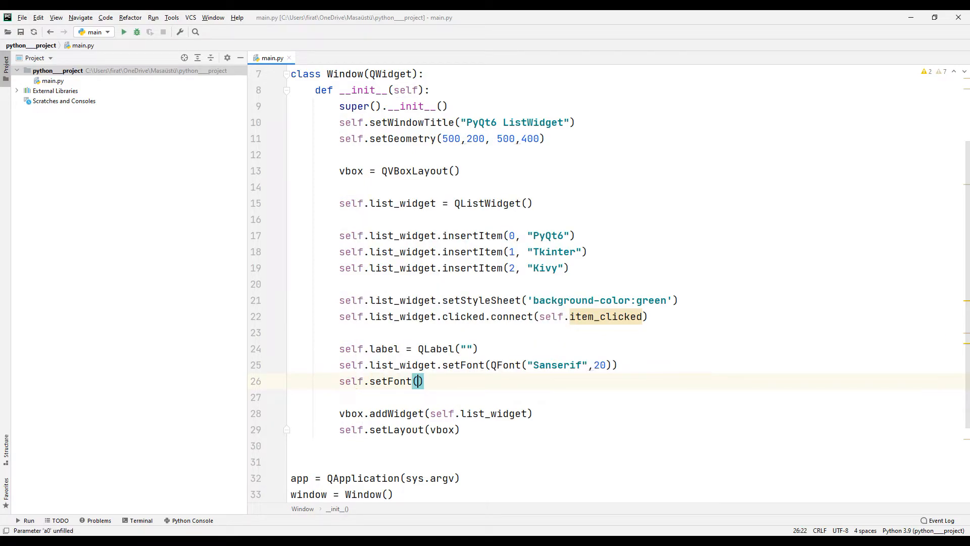
{"action": "type", "text": "QFont(\""}
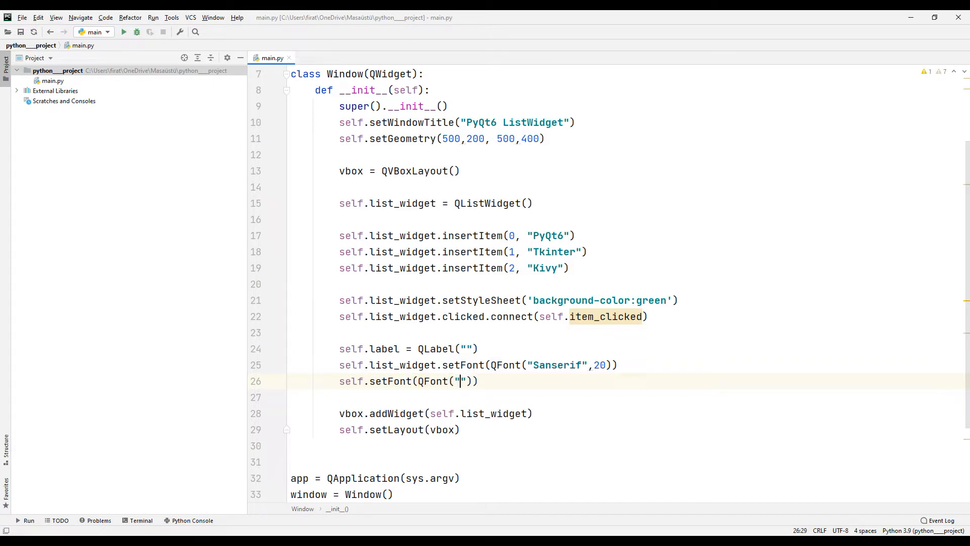
{"action": "type", "text": "Sanserif"}
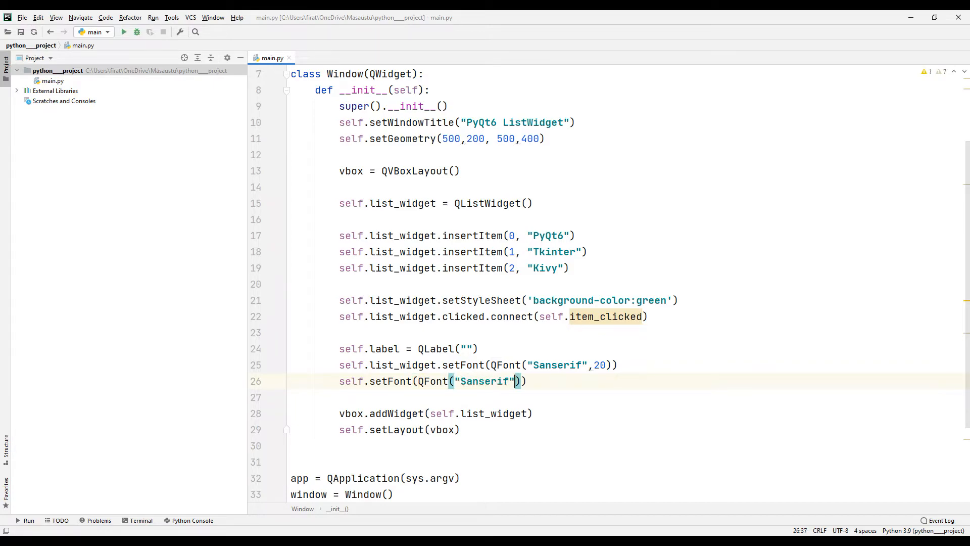
{"action": "type", "text": ",20"}
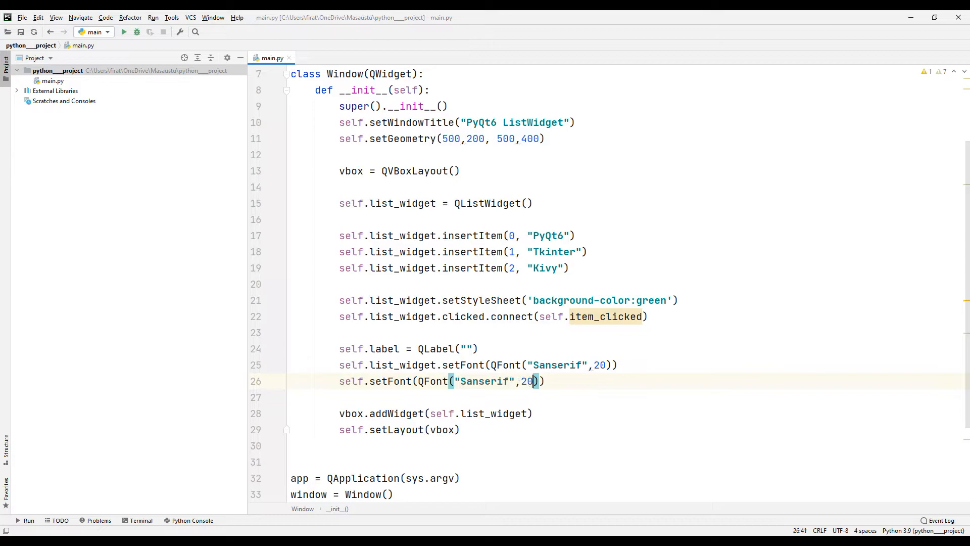
{"action": "type", "text": "s"}
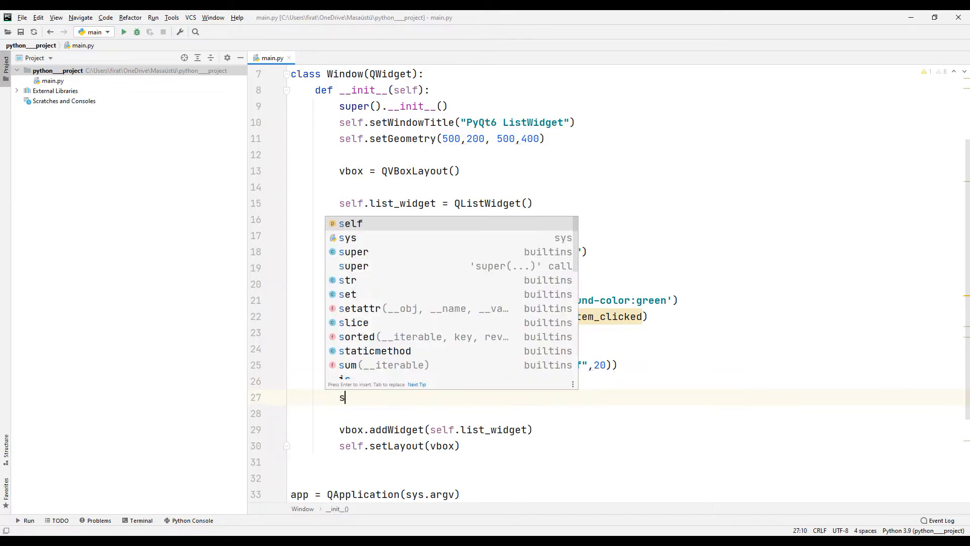
{"action": "type", "text": "elf.setStyleSheet("}
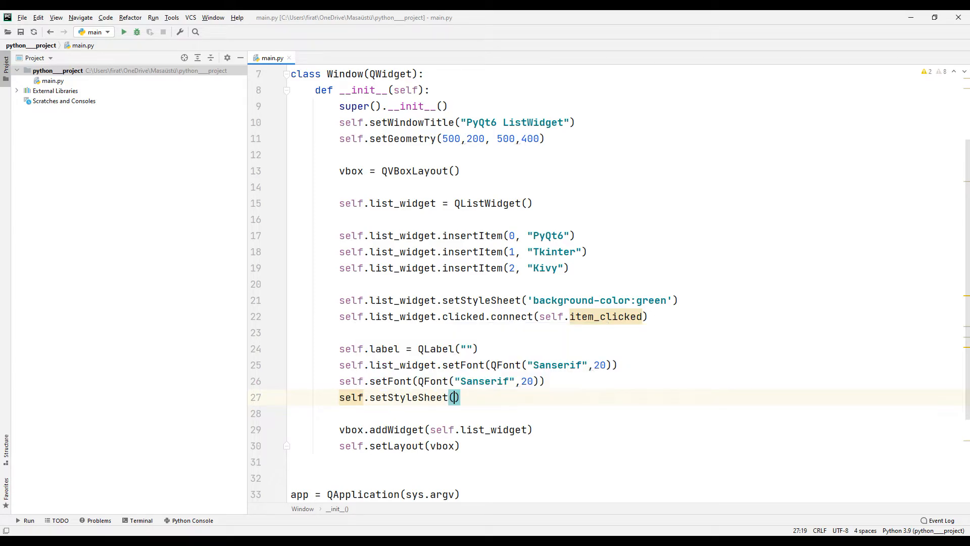
{"action": "type", "text": "'colo'"}
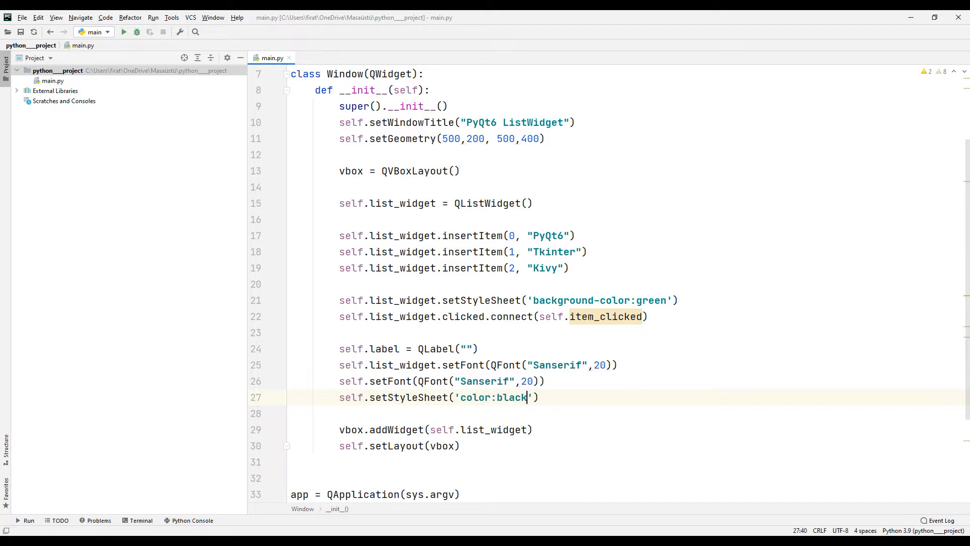
{"action": "left_click", "coordinate": [612, 316]}
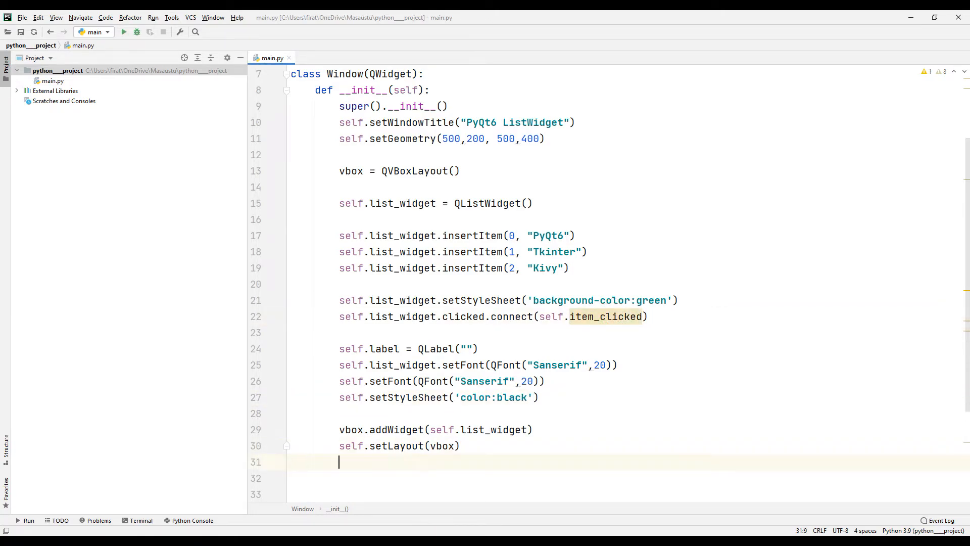
Define item_clicked(self) and fetch the list widget's current item.
{"action": "type", "text": "def item_clicked"}
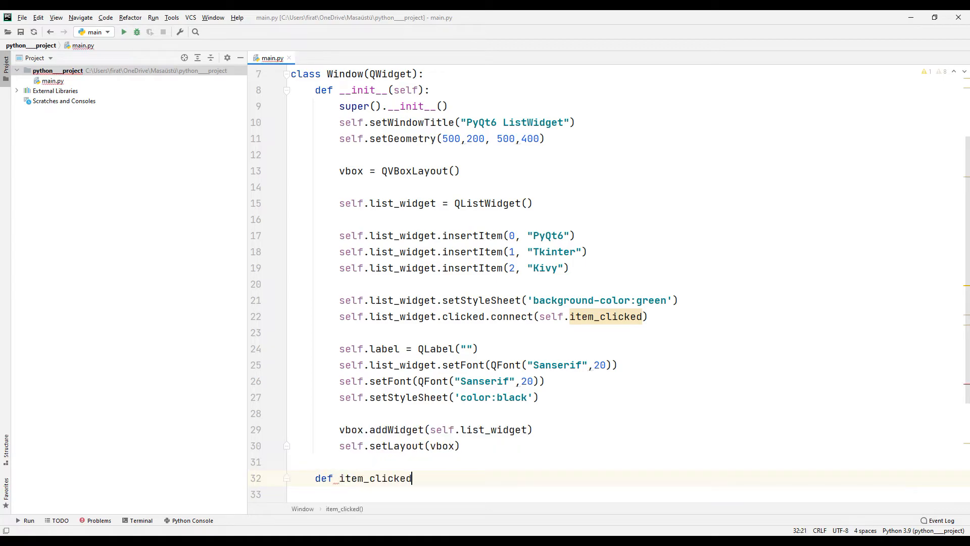
{"action": "type", "text": "(self):"}
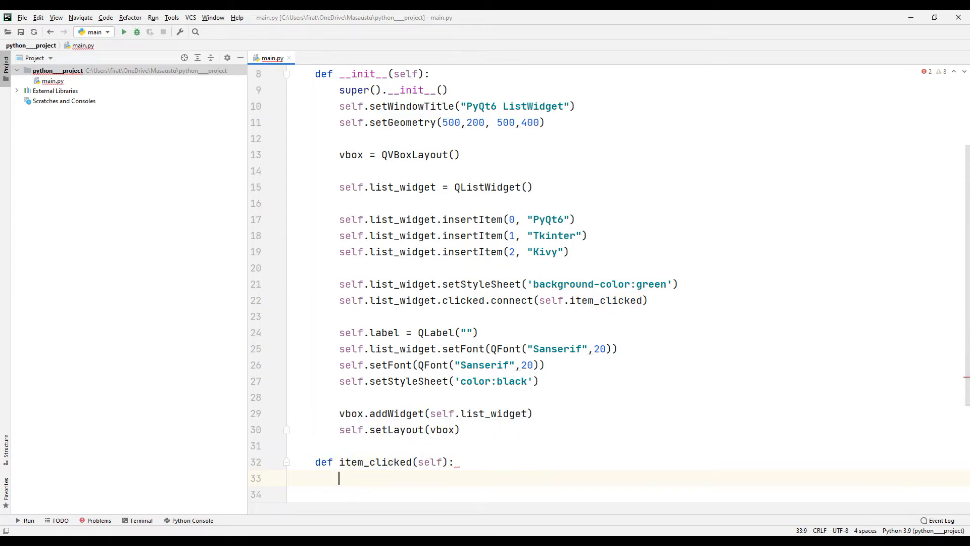
{"action": "type", "text": "i"}
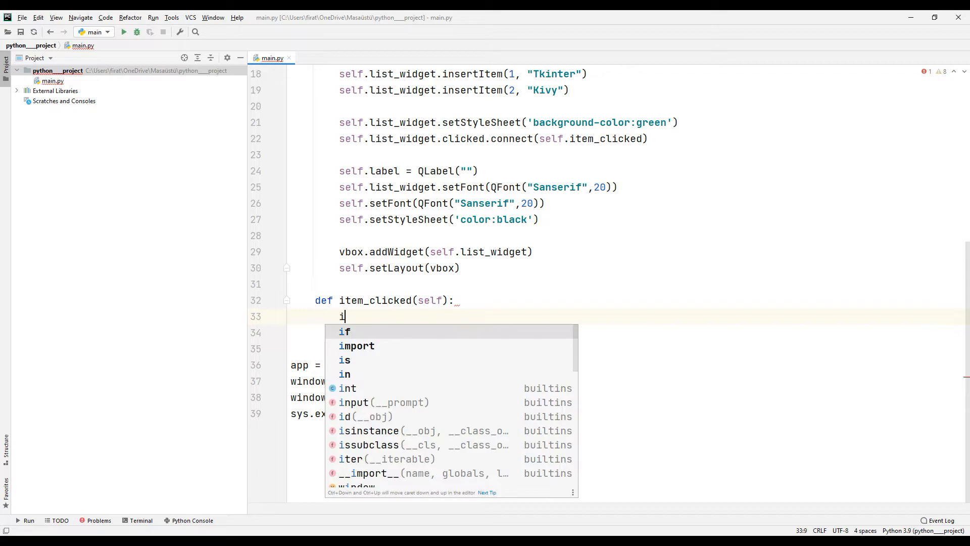
{"action": "type", "text": "tem = sel"}
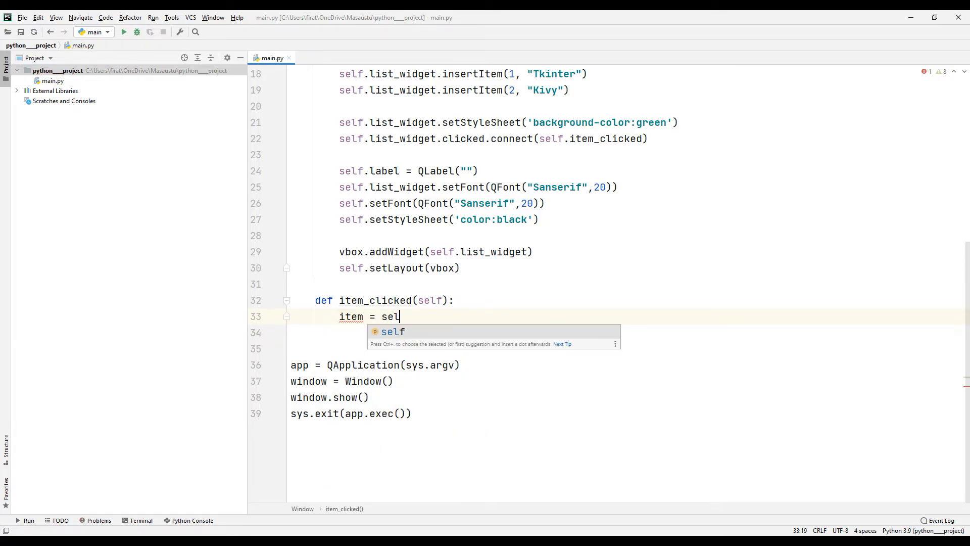
{"action": "type", "text": "f.list_widget.currentItem("}
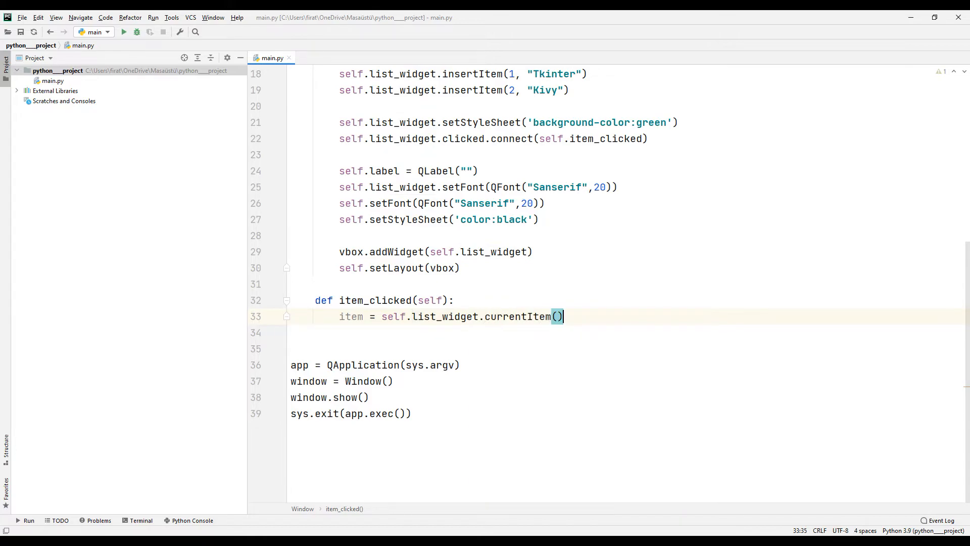
Set the label text to 'You have selected :' plus the item's text.
{"action": "type", "text": "self.label.setText("}
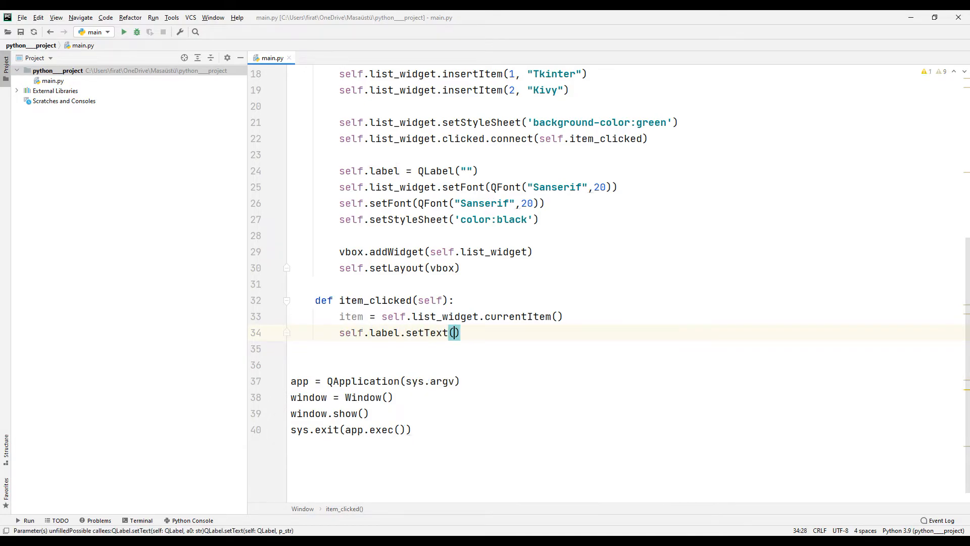
{"action": "type", "text": "\"You h"}
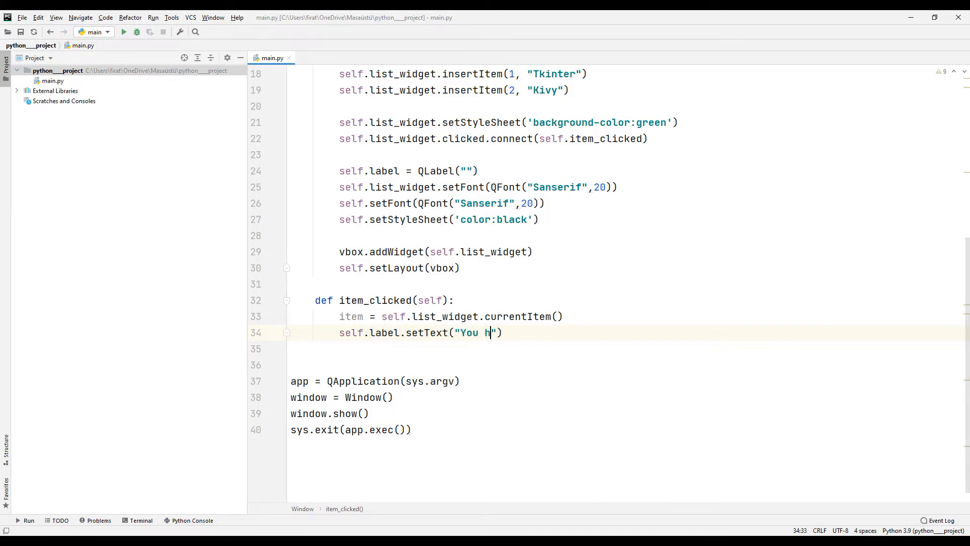
{"action": "type", "text": "ave selec"}
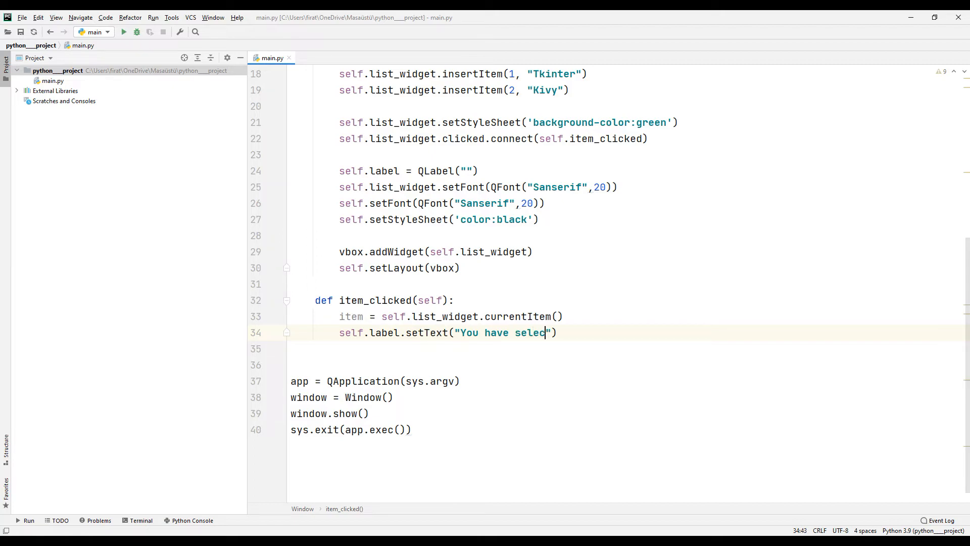
{"action": "type", "text": "ted :"}
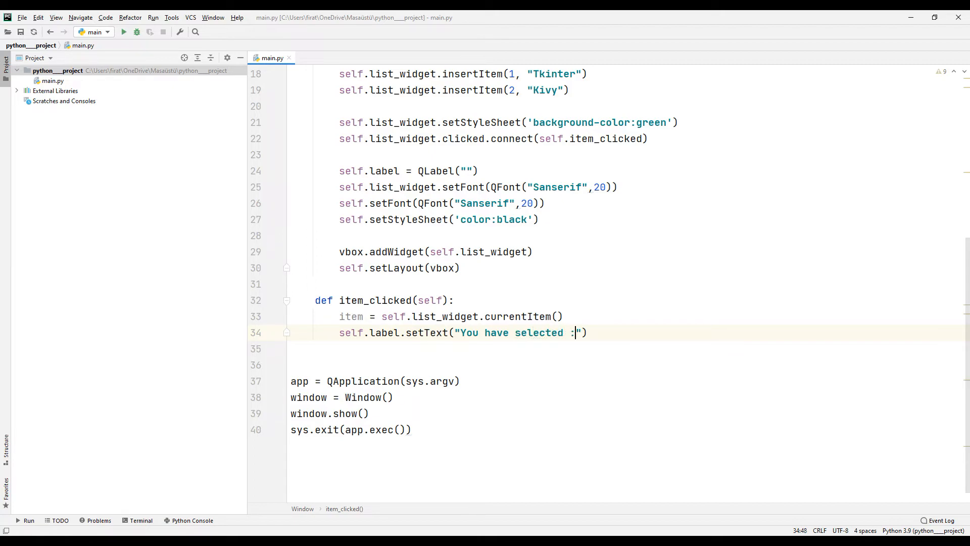
{"action": "type", "text": "+ s"}
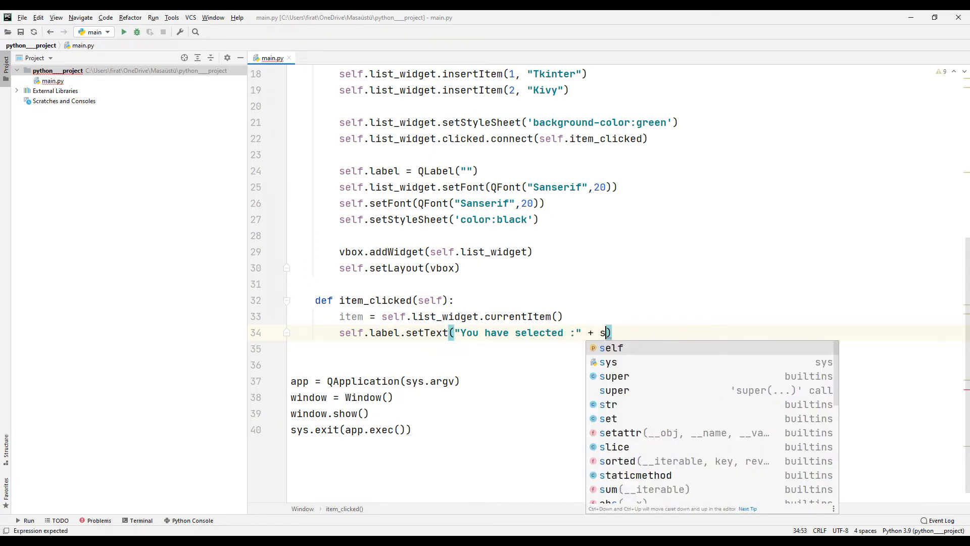
{"action": "type", "text": "tr(item.text("}
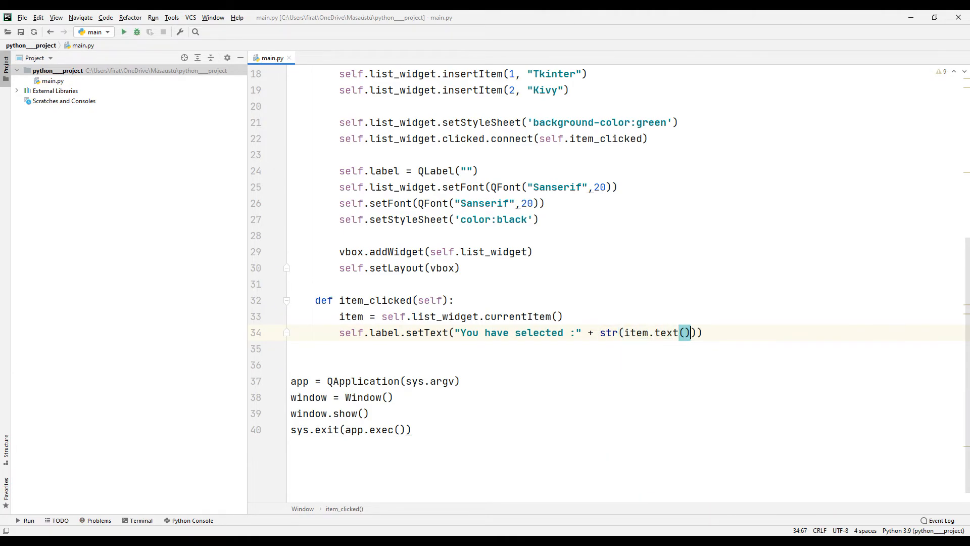
{"action": "type", "text": "vbox.addWidget("}
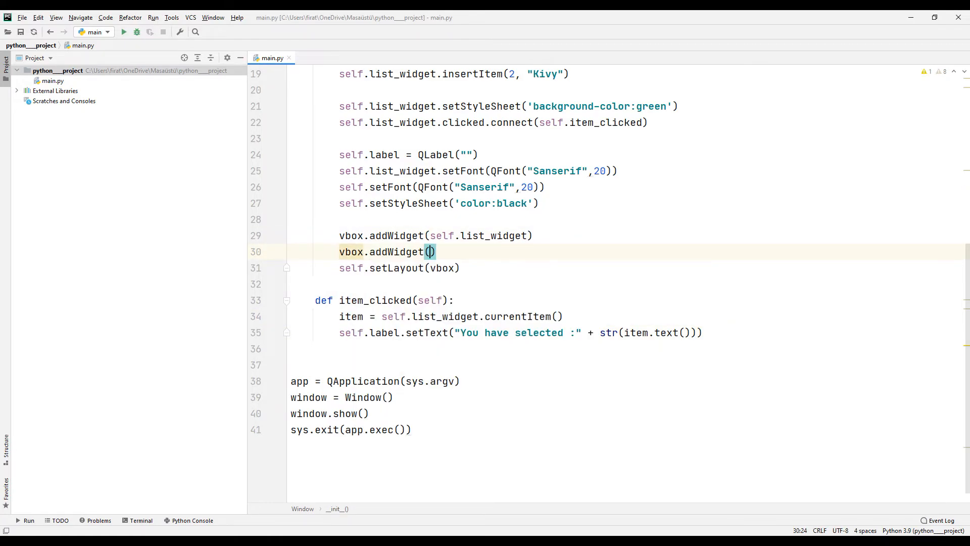
Insert vbox.addWidget(self.label) after the list widget and scroll to the top.
{"action": "type", "text": "self.label"}
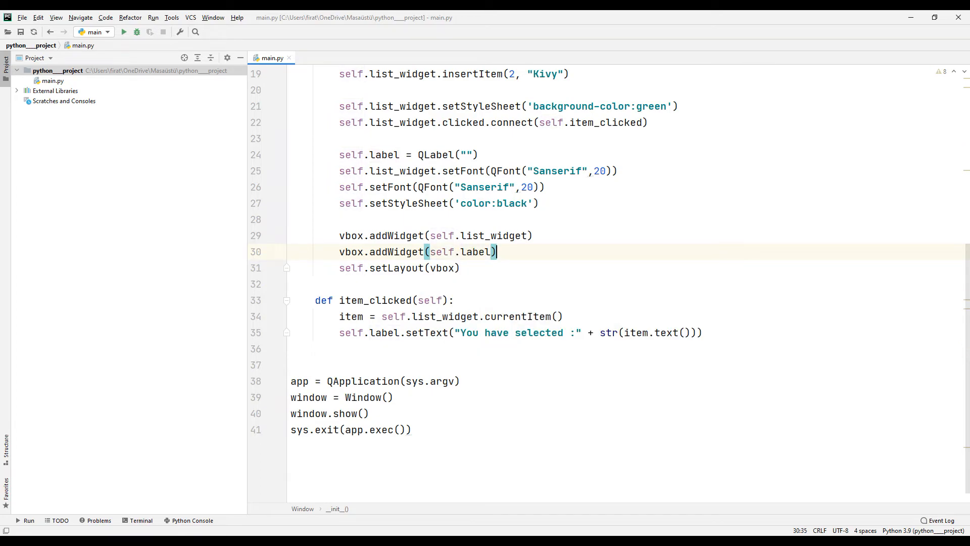
{"action": "scroll", "scroll_direction": "up", "scroll_amount": 3}
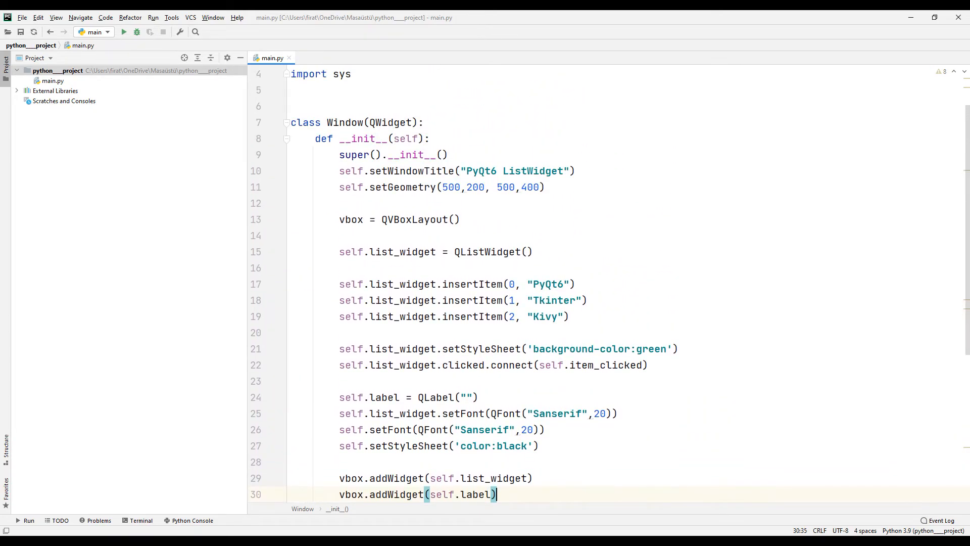
{"action": "right_click", "coordinate": [271, 57]}
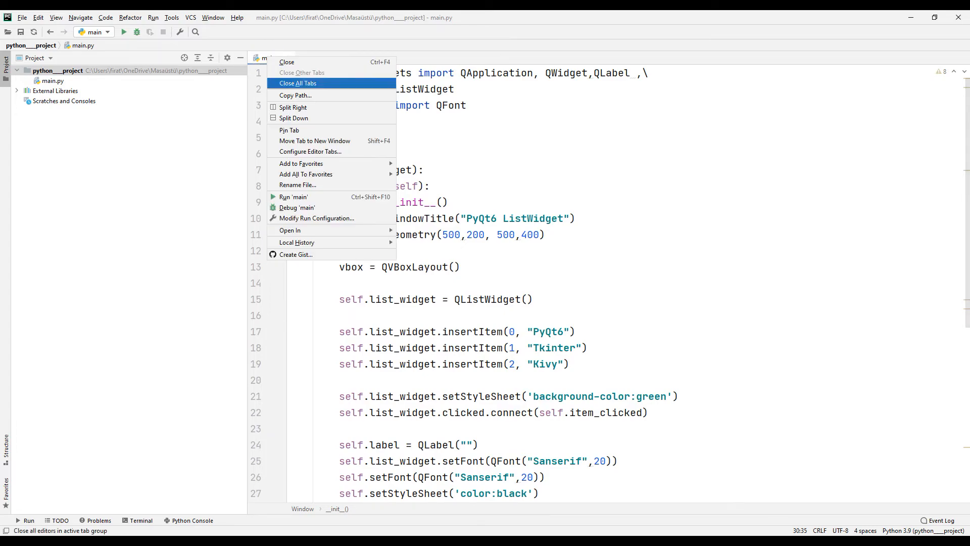
Run main and select PyQt6, Tkinter, then Kivy to check the label updates.
{"action": "left_click", "coordinate": [294, 196]}
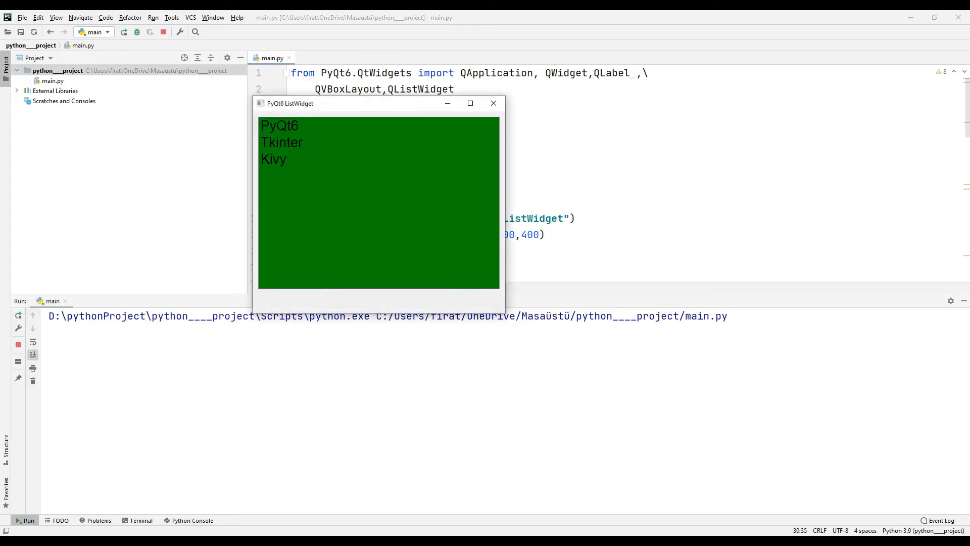
{"action": "left_click", "coordinate": [278, 125]}
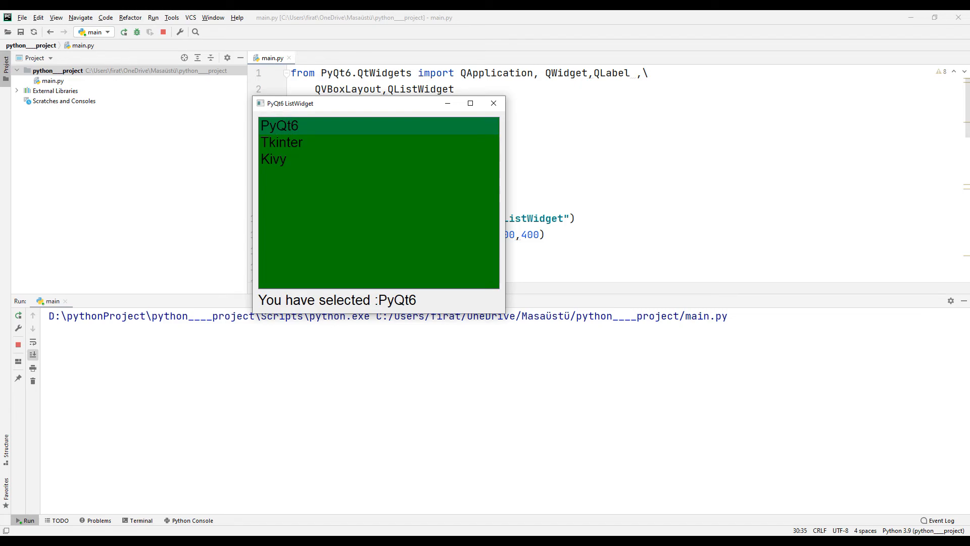
{"action": "left_click", "coordinate": [282, 142]}
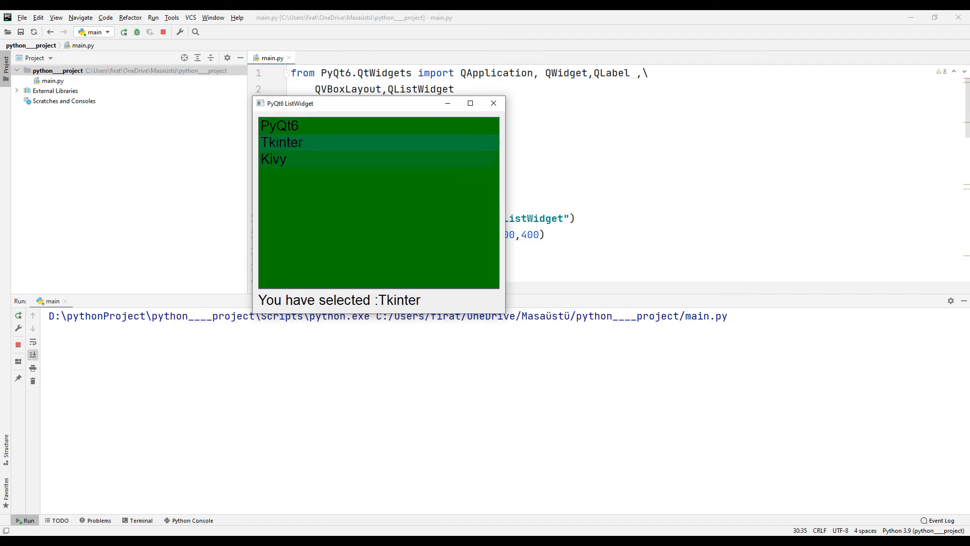
{"action": "left_click", "coordinate": [273, 159]}
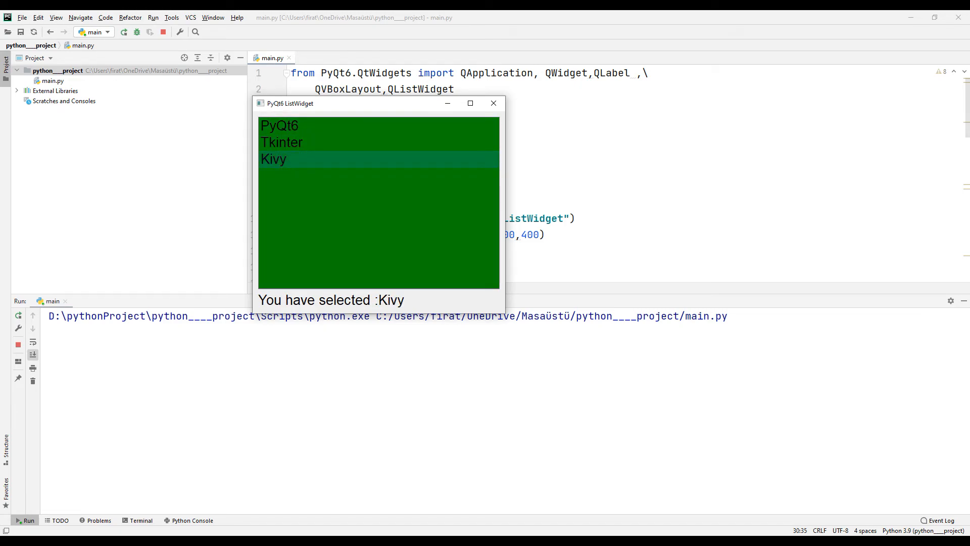